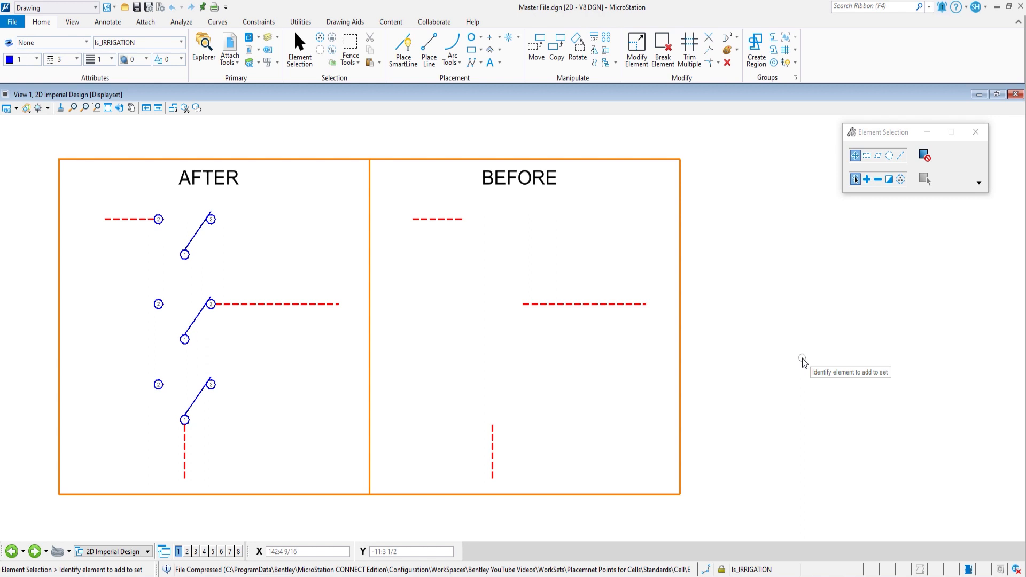
{"action": "mouse_move", "coordinate": [321, 154]}
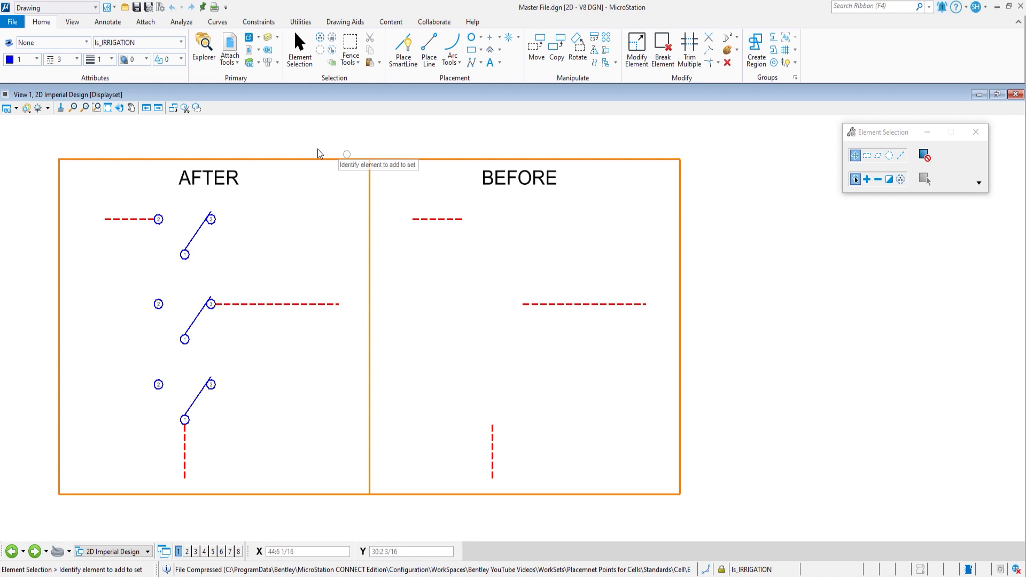
{"action": "mouse_move", "coordinate": [40, 21]}
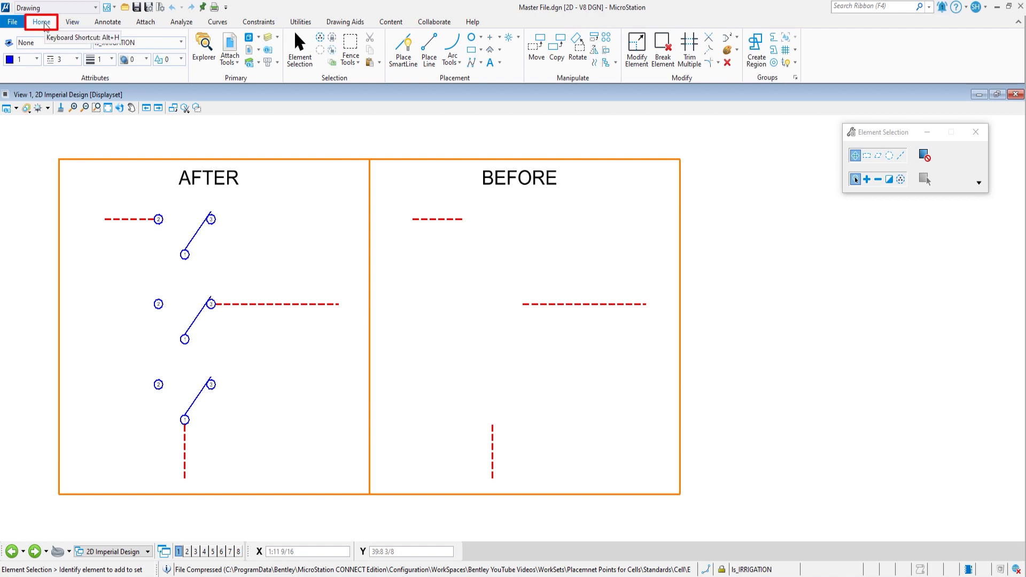
{"action": "mouse_move", "coordinate": [391, 22]}
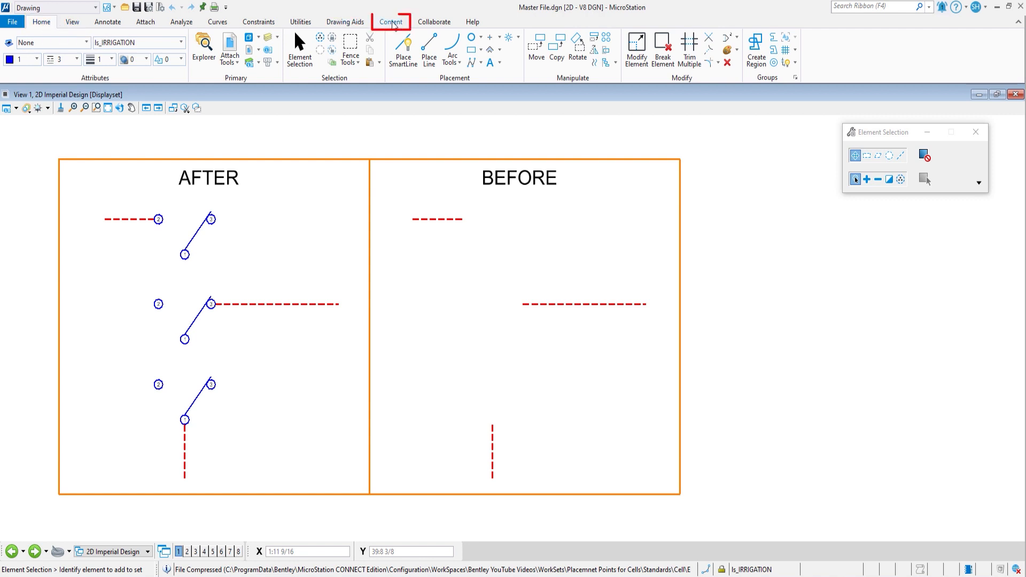
Show the Content ribbon with the cell and parametric component tools.
{"action": "left_click", "coordinate": [392, 22]}
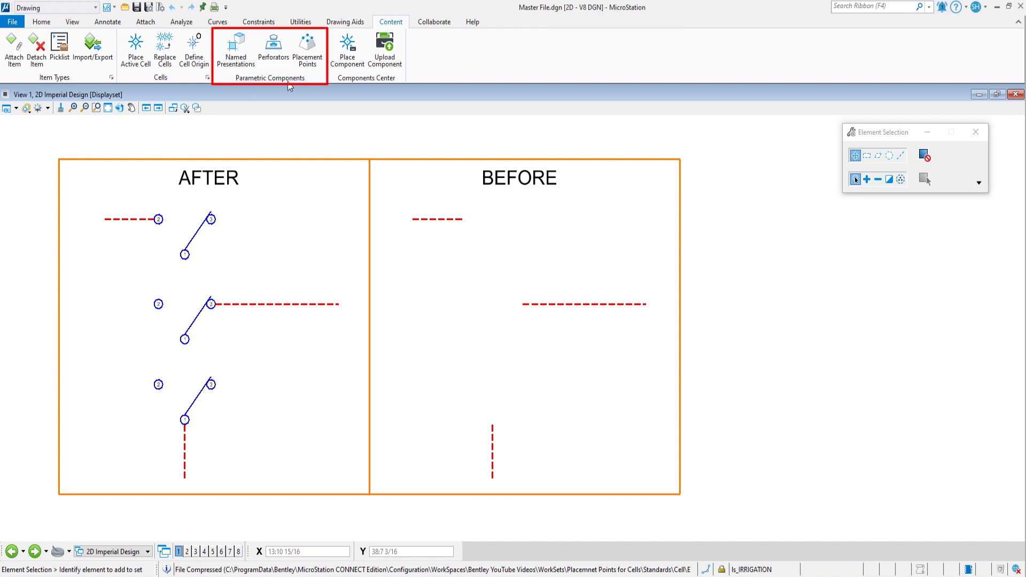
{"action": "mouse_move", "coordinate": [285, 86]}
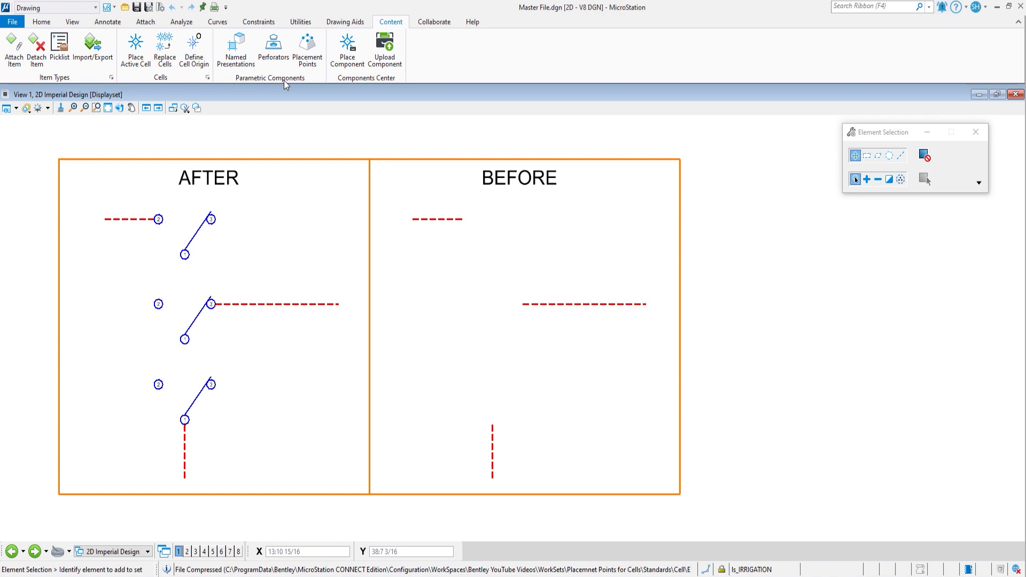
{"action": "mouse_move", "coordinate": [307, 49]}
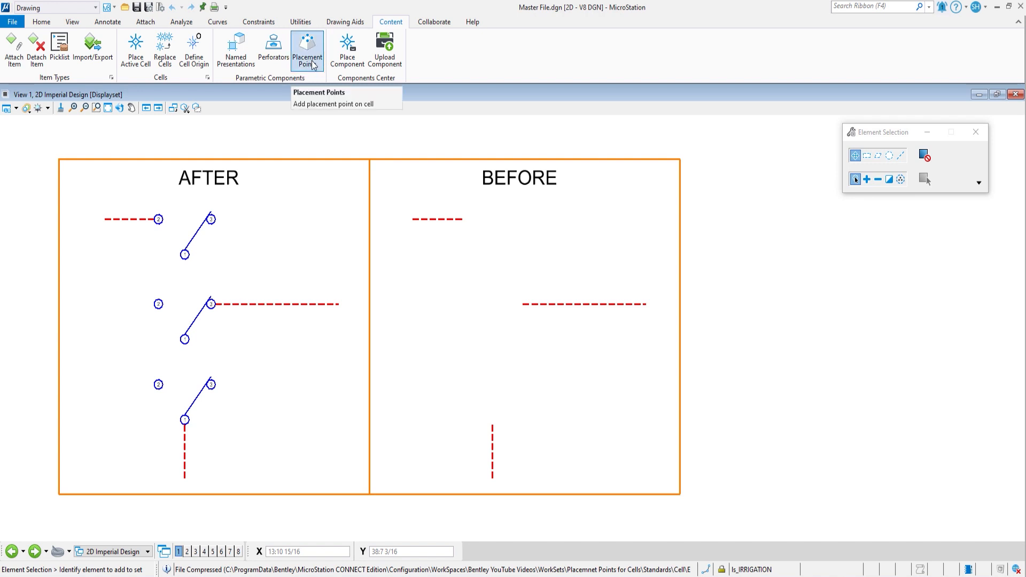
{"action": "mouse_move", "coordinate": [307, 218]}
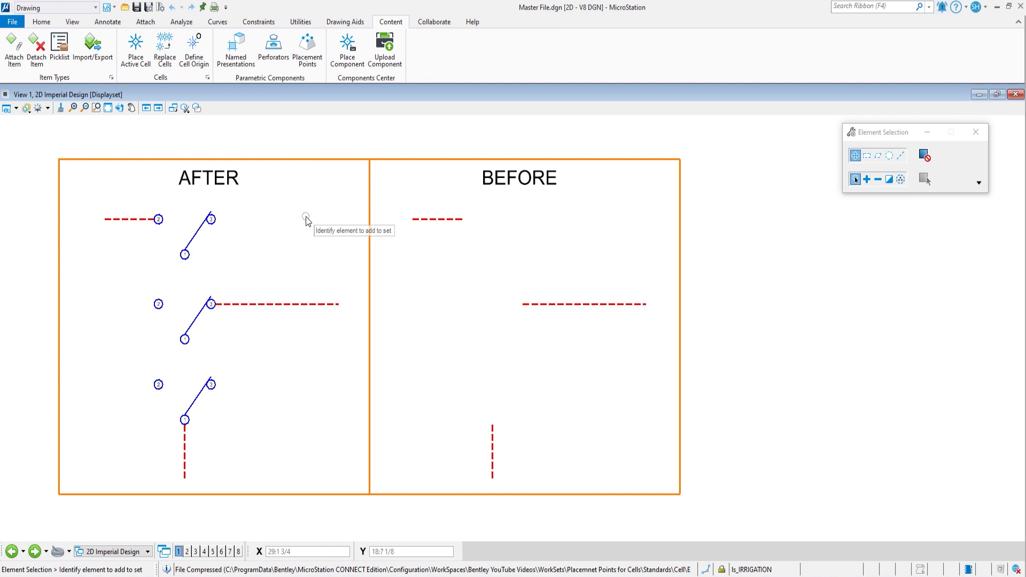
{"action": "mouse_move", "coordinate": [203, 296]}
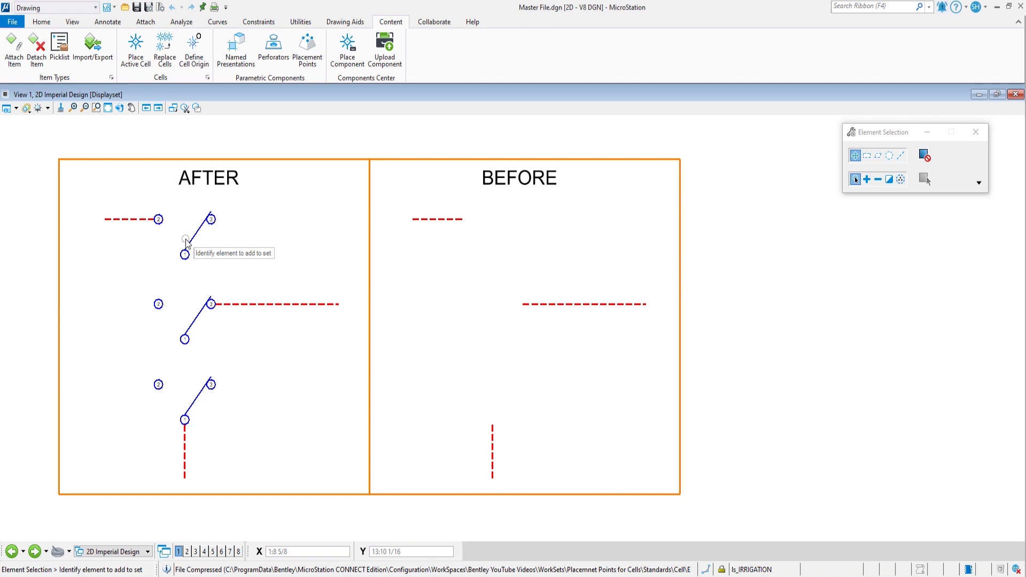
{"action": "mouse_move", "coordinate": [200, 234]}
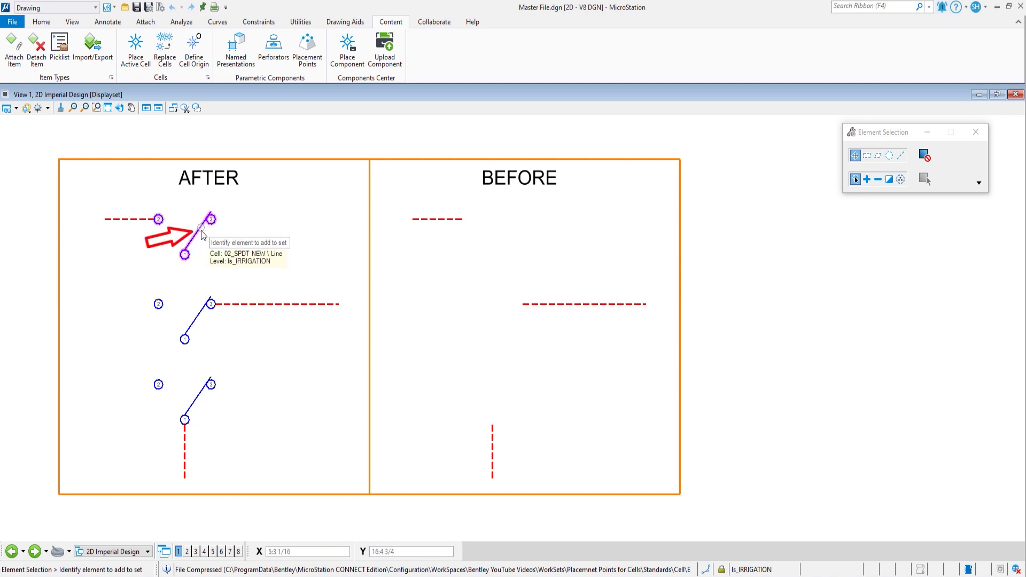
{"action": "mouse_move", "coordinate": [232, 269]}
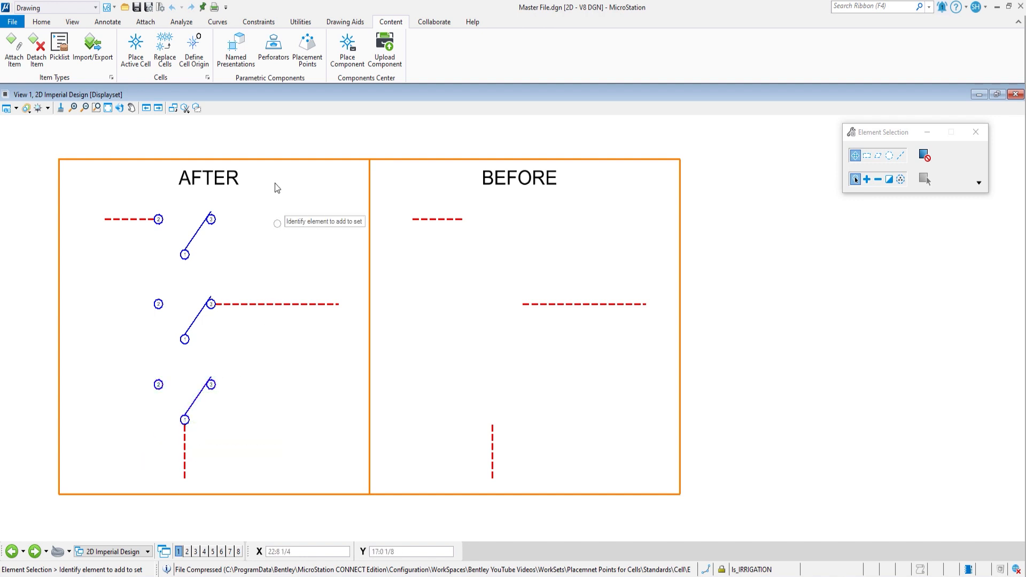
Start Place Active Cell and choose 01_SPDT (OLD SCHOOL) from the Electrical Cells library.
{"action": "left_click", "coordinate": [135, 49]}
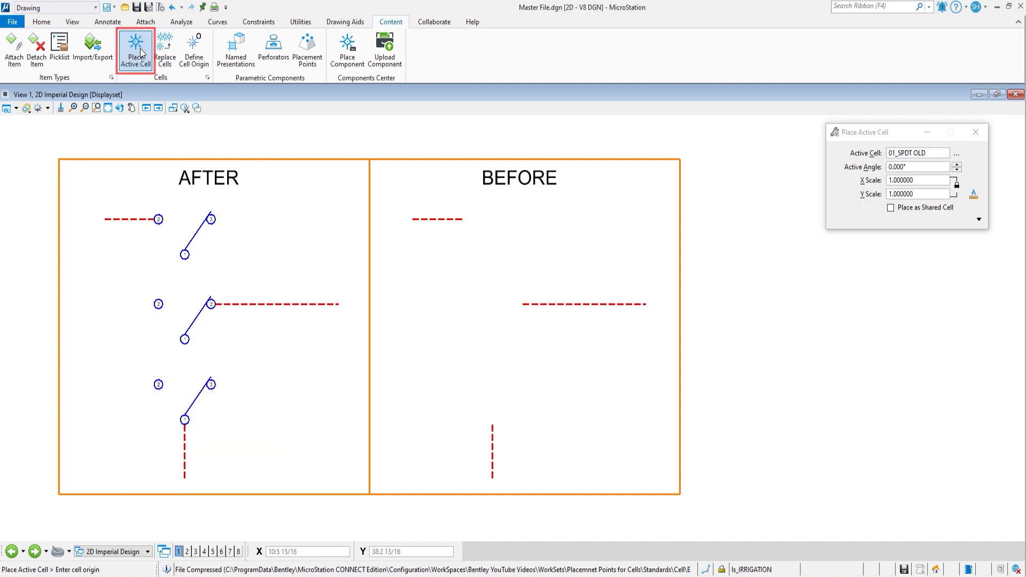
{"action": "left_click", "coordinate": [955, 152]}
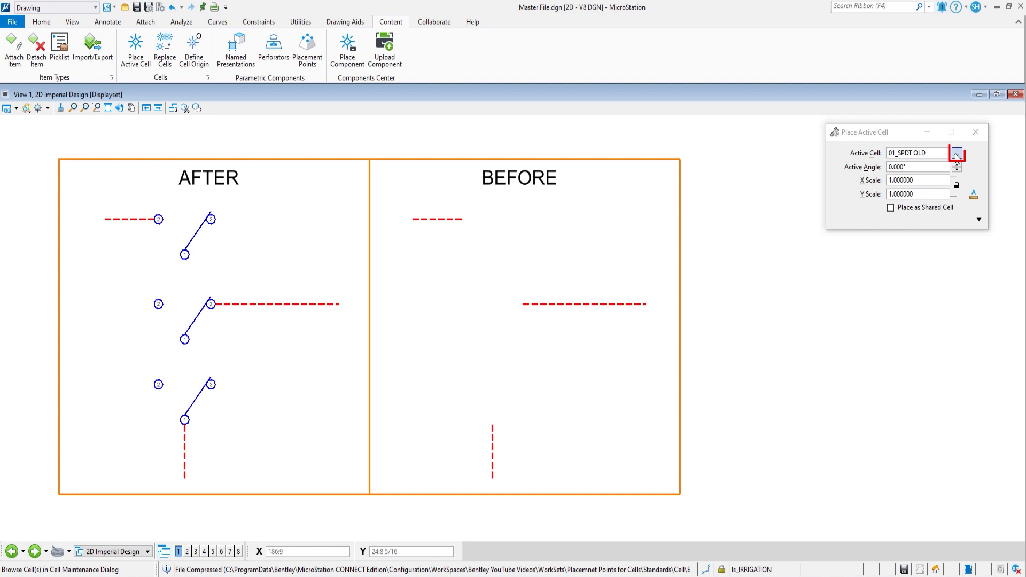
{"action": "left_click", "coordinate": [955, 152]}
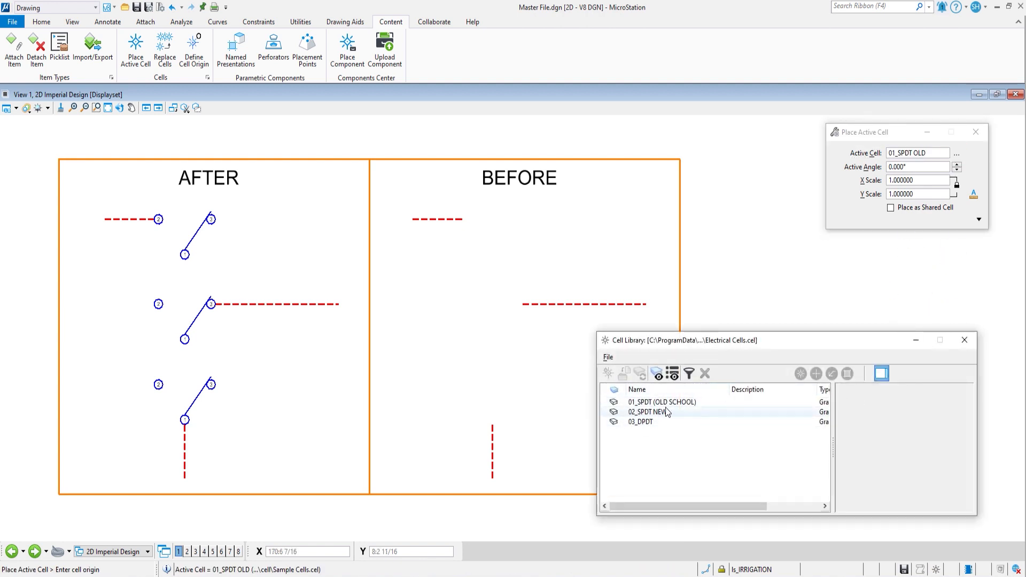
{"action": "left_click", "coordinate": [662, 402]}
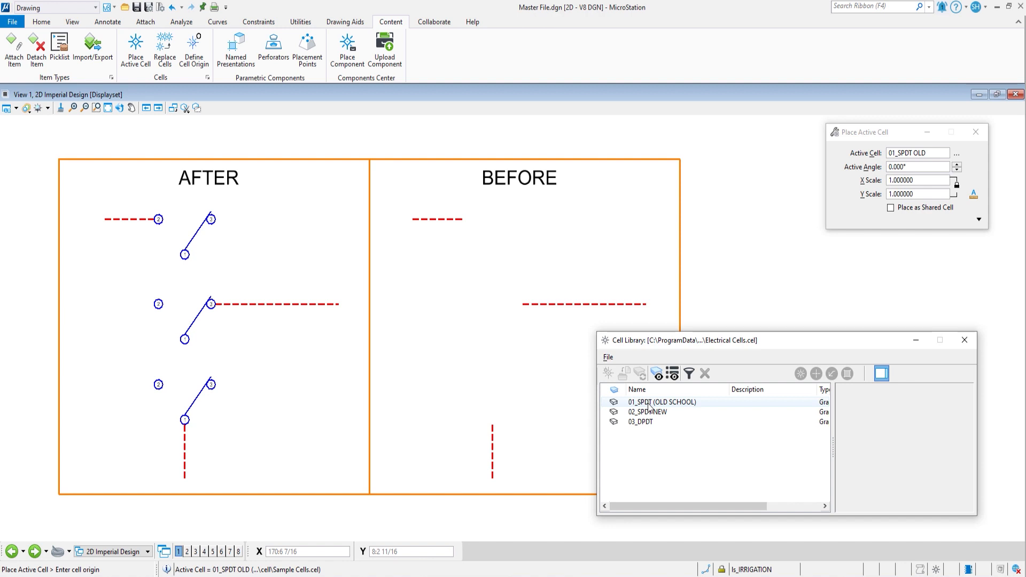
{"action": "left_click", "coordinate": [660, 402]}
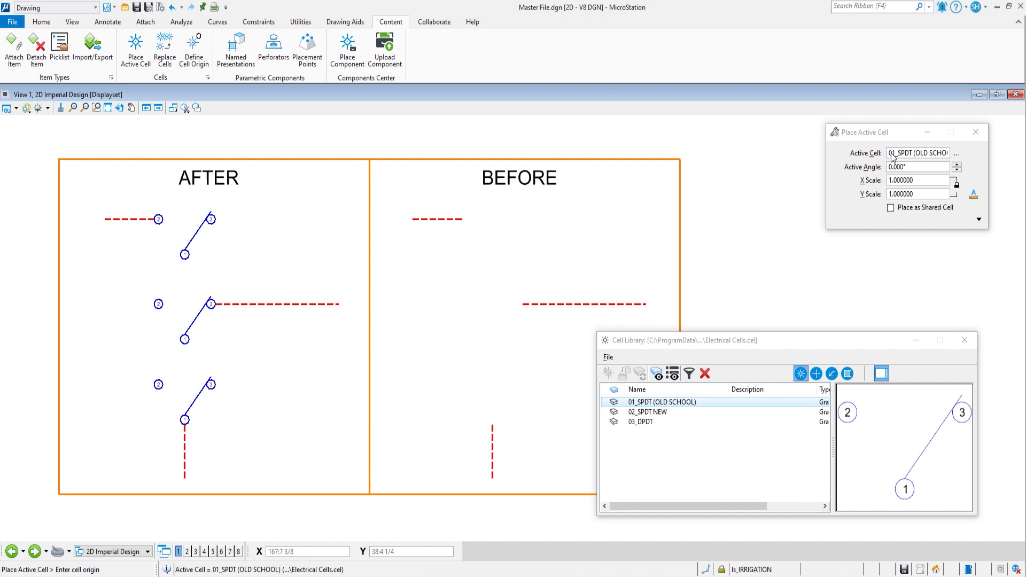
{"action": "mouse_move", "coordinate": [919, 178]}
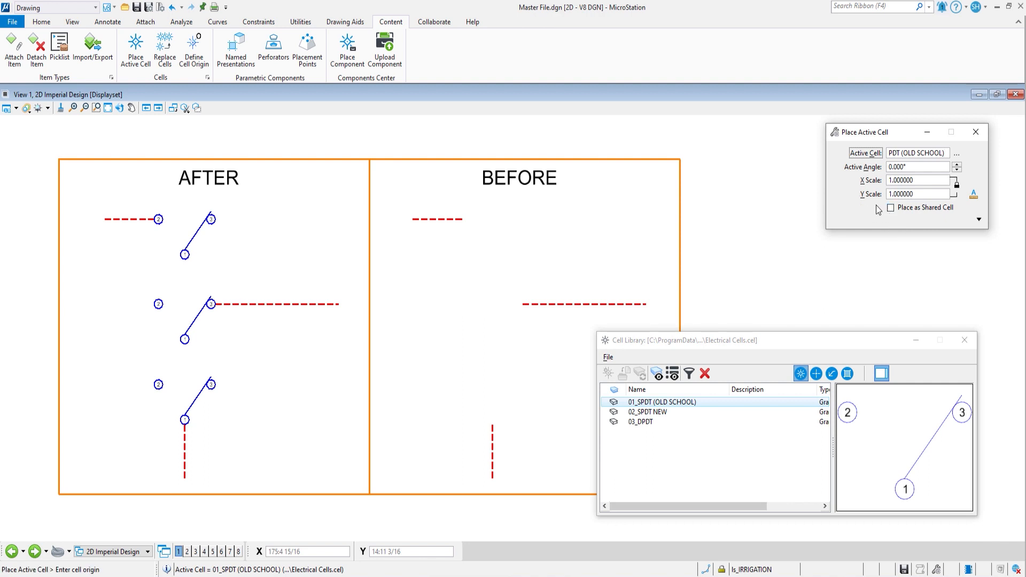
{"action": "mouse_move", "coordinate": [618, 327]}
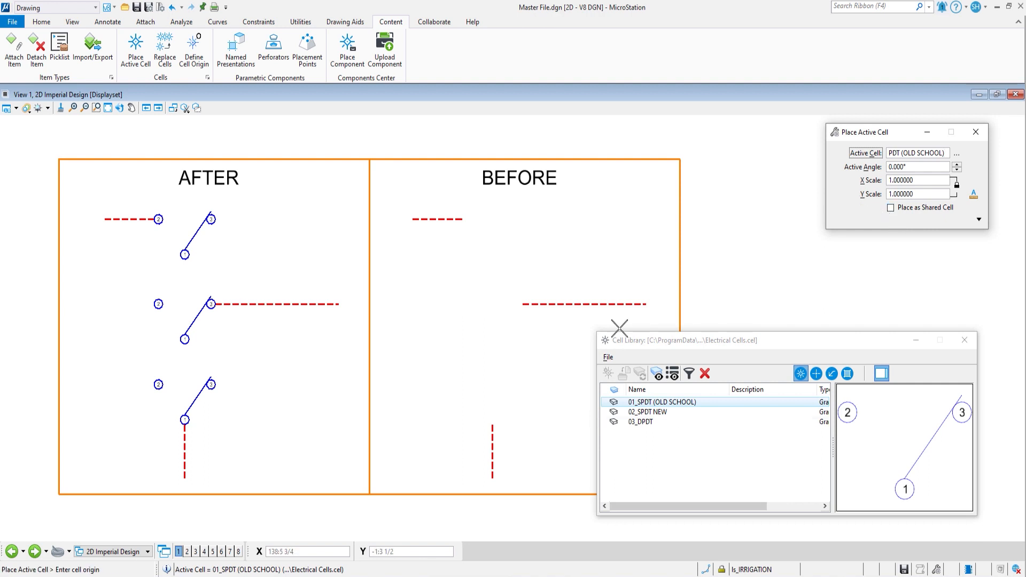
{"action": "mouse_move", "coordinate": [540, 215]}
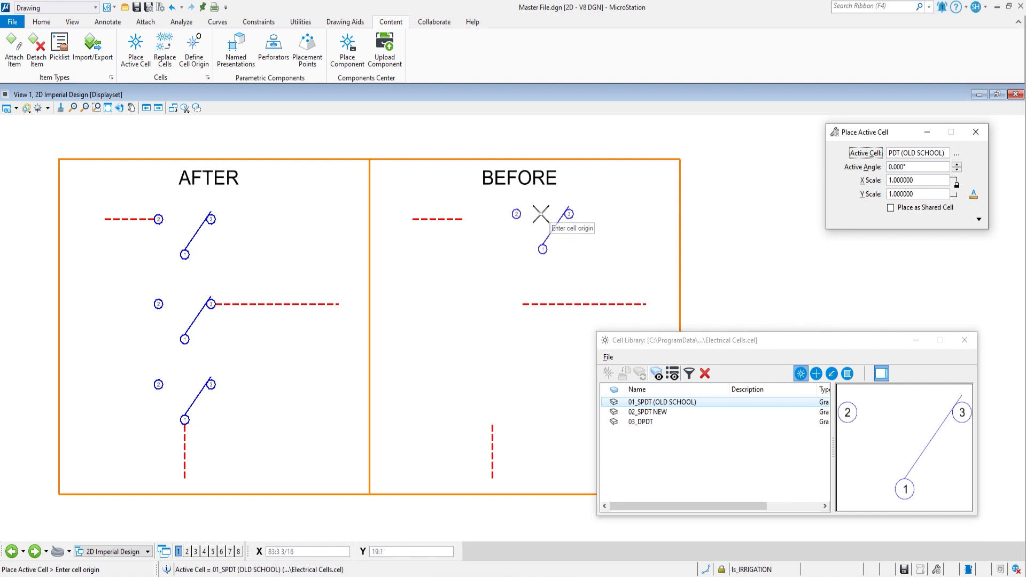
{"action": "mouse_move", "coordinate": [563, 232]}
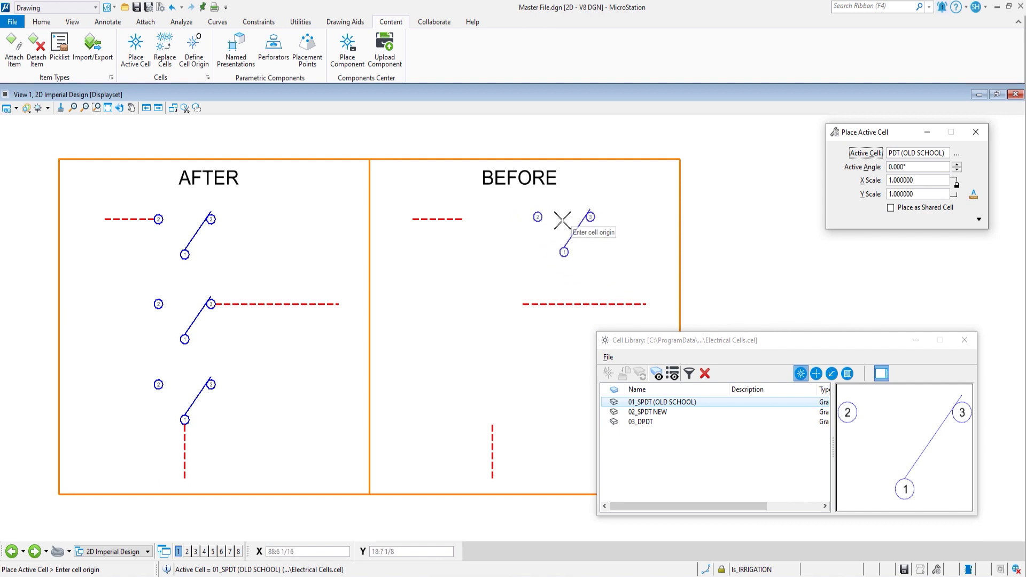
{"action": "mouse_move", "coordinate": [578, 220]}
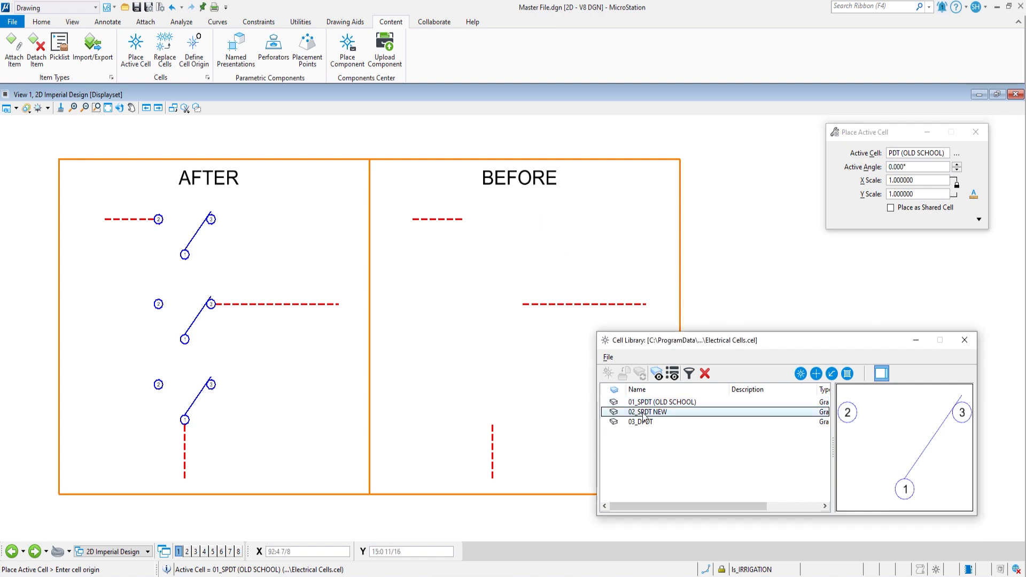
Make 02_SPDT NEW the active cell and list its placement points Contact No1–No3 and Default.
{"action": "left_click", "coordinate": [648, 411]}
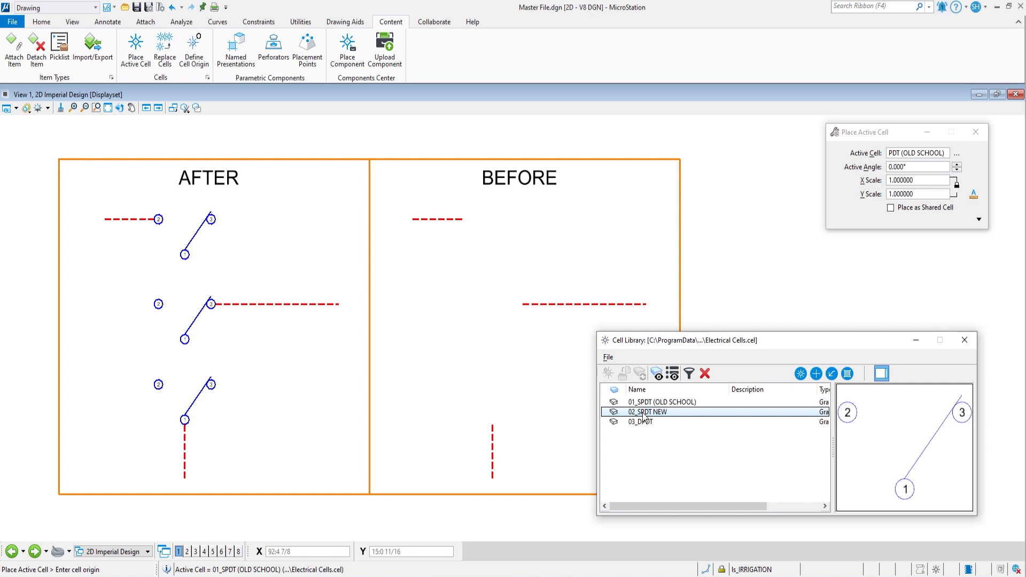
{"action": "double_click", "coordinate": [648, 411]}
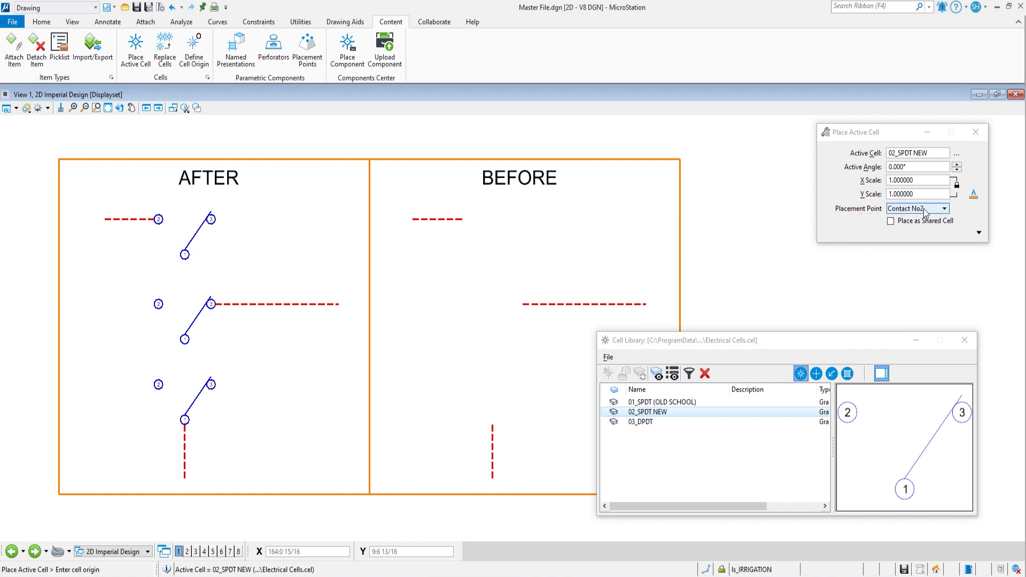
{"action": "left_click", "coordinate": [943, 209]}
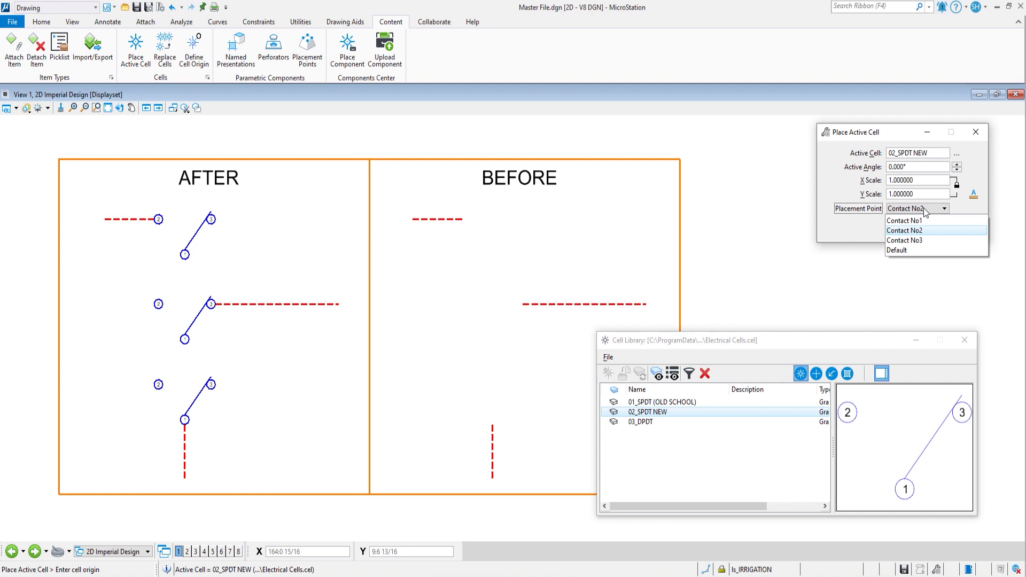
{"action": "mouse_move", "coordinate": [903, 255]}
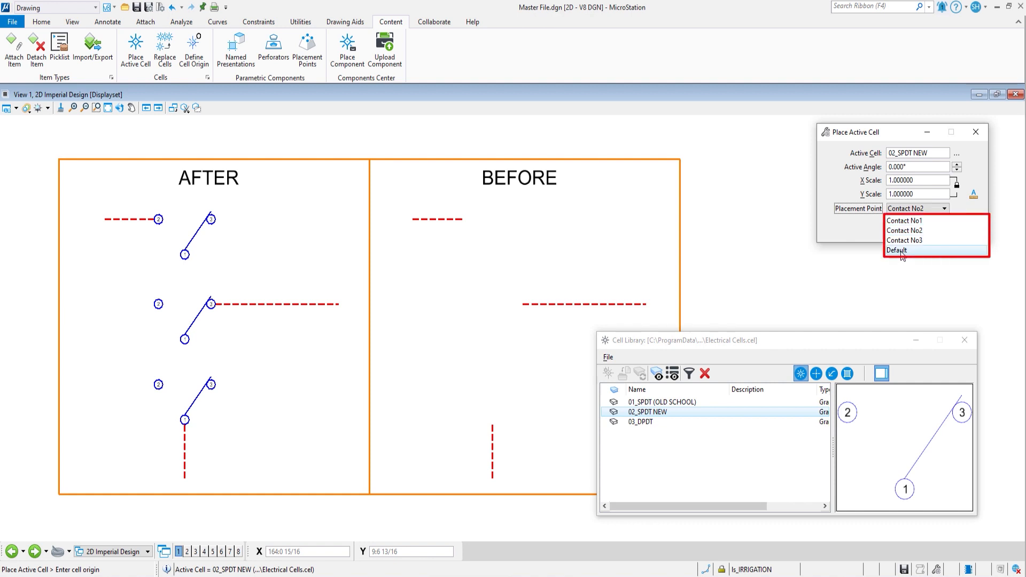
{"action": "mouse_move", "coordinate": [921, 220]}
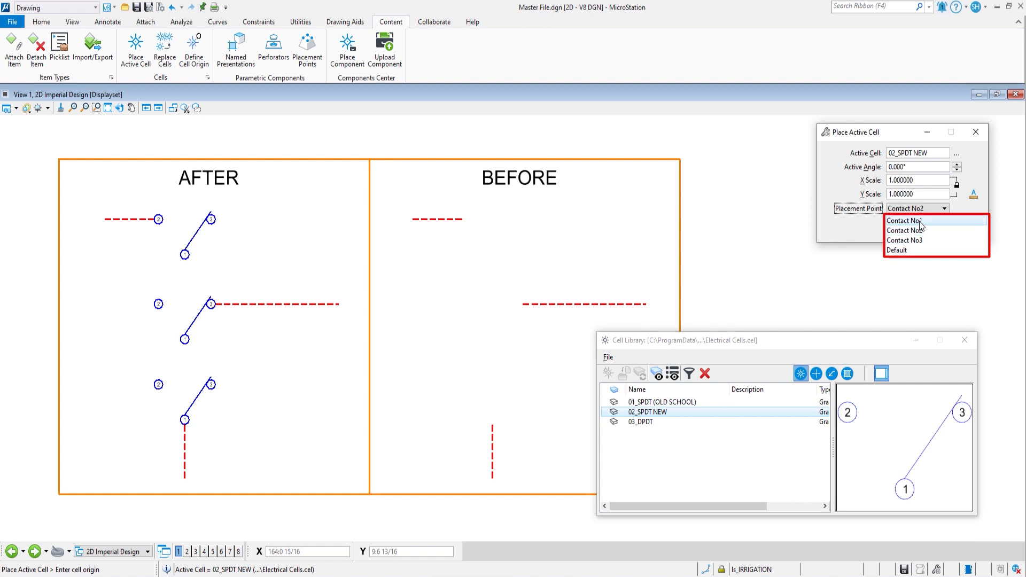
{"action": "mouse_move", "coordinate": [920, 241]}
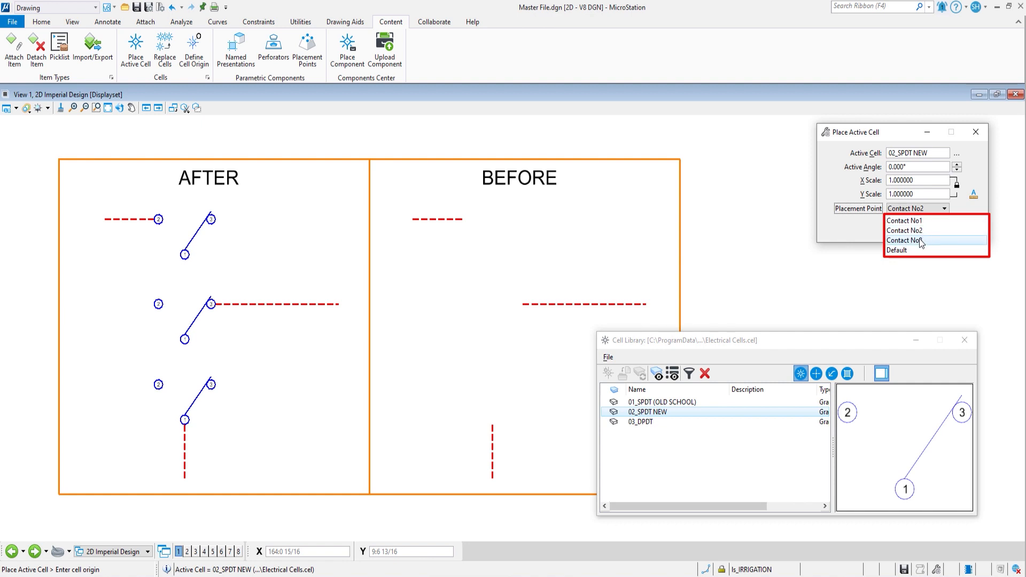
Place 02_SPDT NEW switches on the BEFORE wires using Contact No1, No2 and No3 placement points.
{"action": "left_click", "coordinate": [896, 250]}
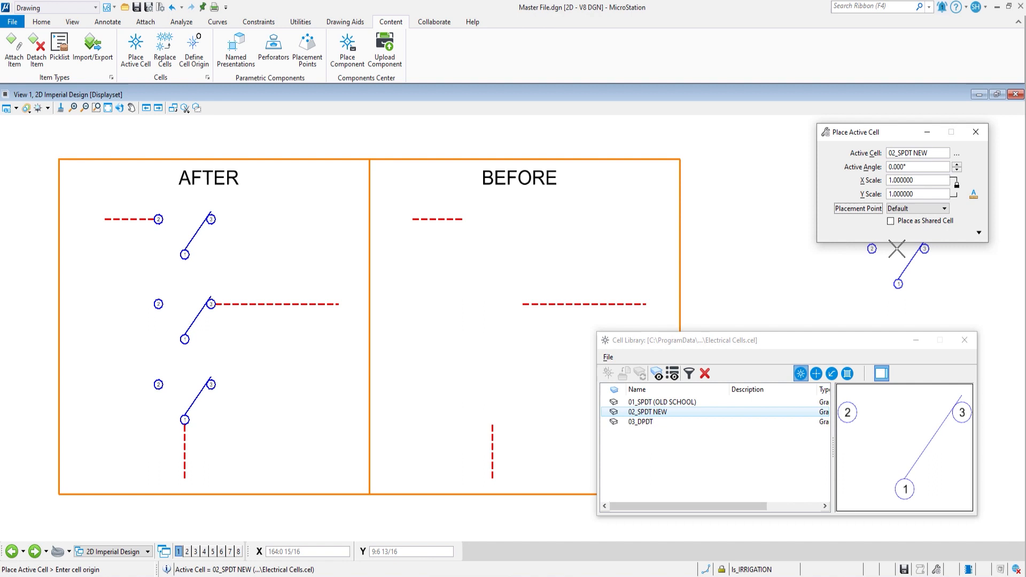
{"action": "mouse_move", "coordinate": [589, 235]}
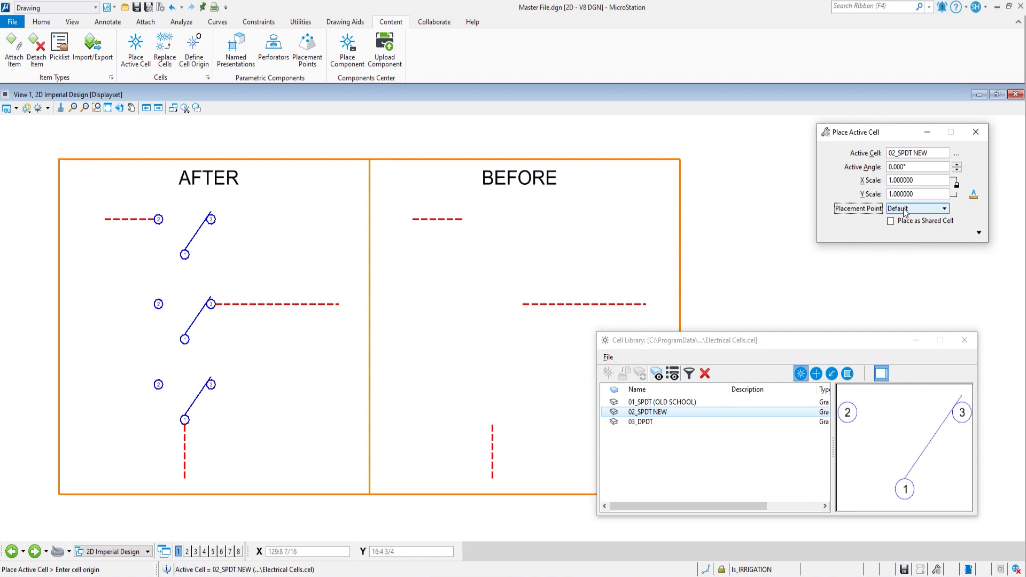
{"action": "left_click", "coordinate": [942, 208]}
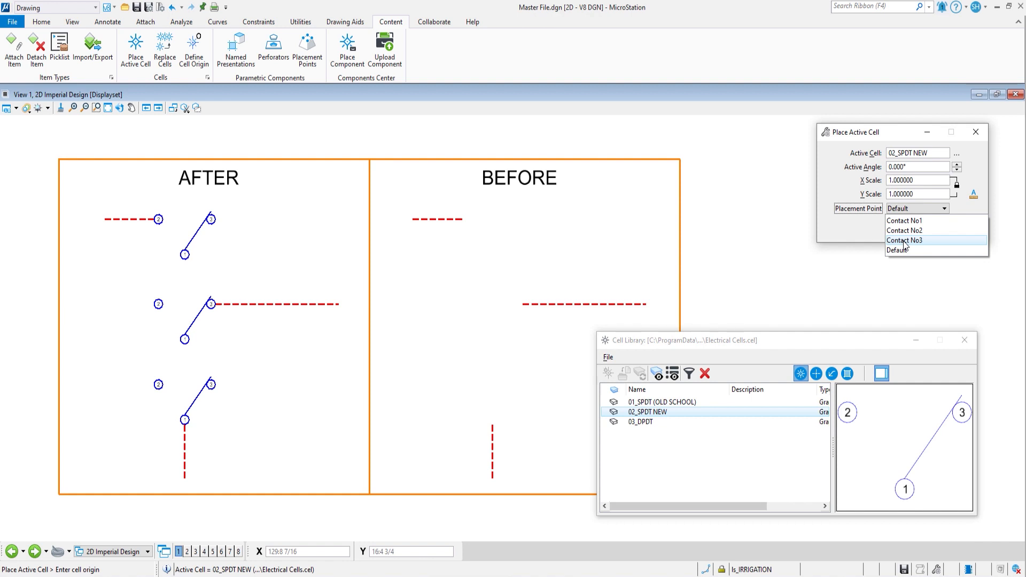
{"action": "left_click", "coordinate": [904, 220]}
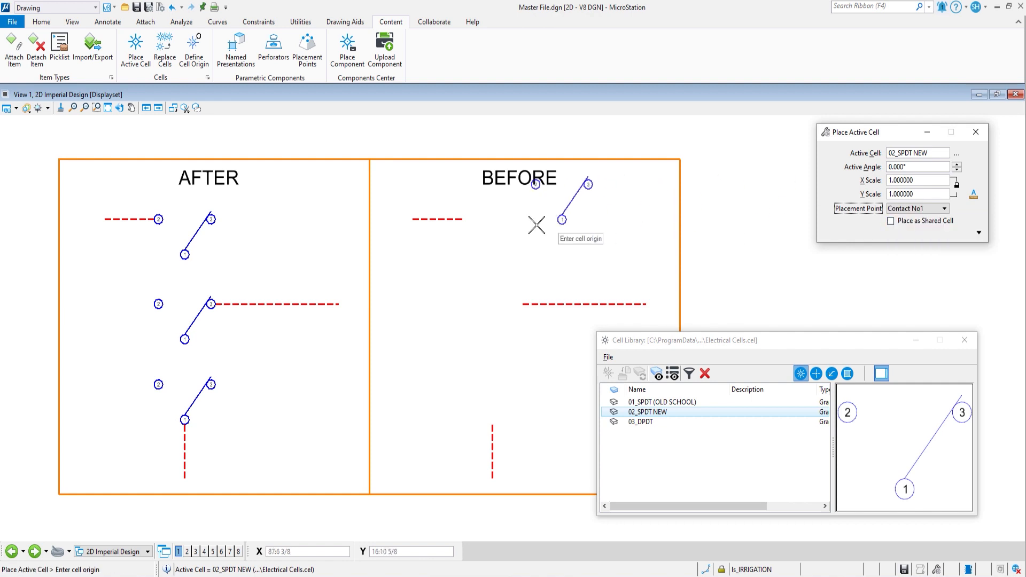
{"action": "mouse_move", "coordinate": [483, 306]}
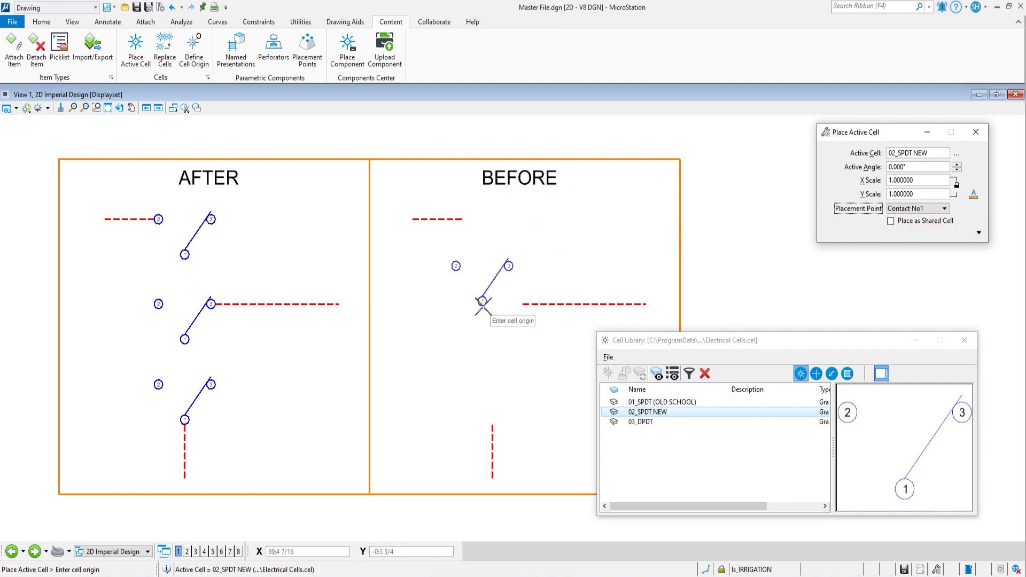
{"action": "mouse_move", "coordinate": [482, 308]}
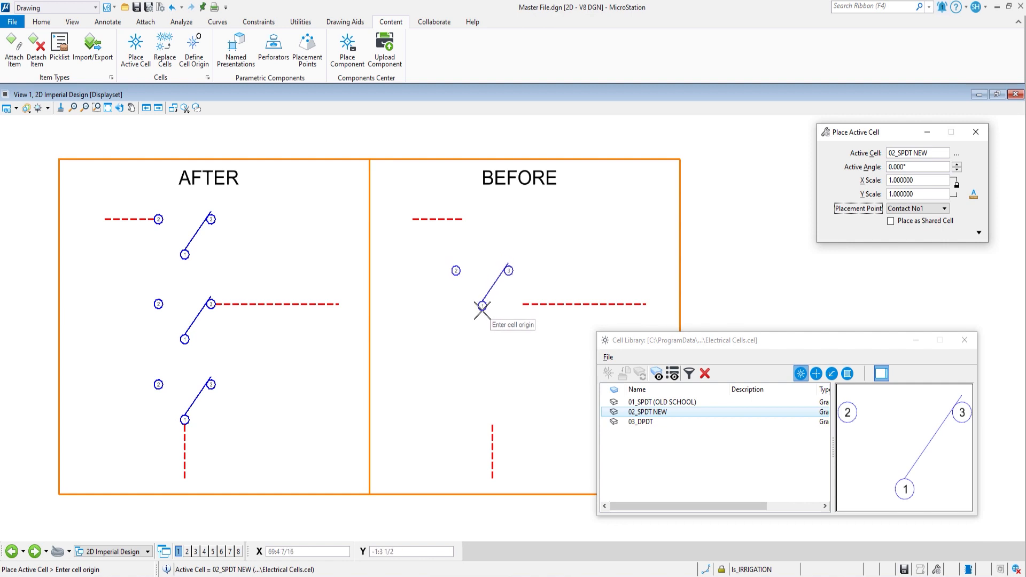
{"action": "mouse_move", "coordinate": [492, 419]}
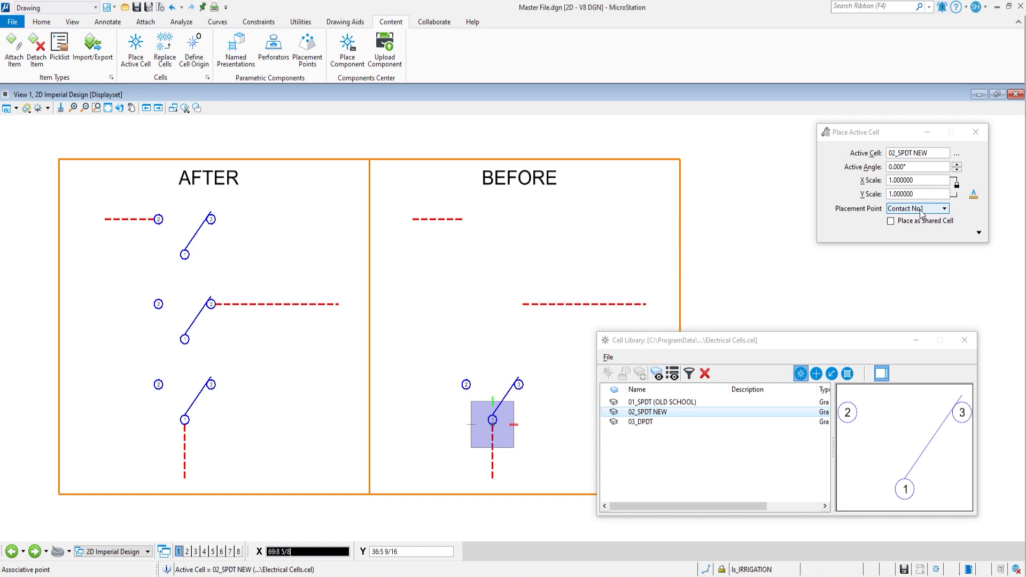
{"action": "left_click", "coordinate": [916, 208]}
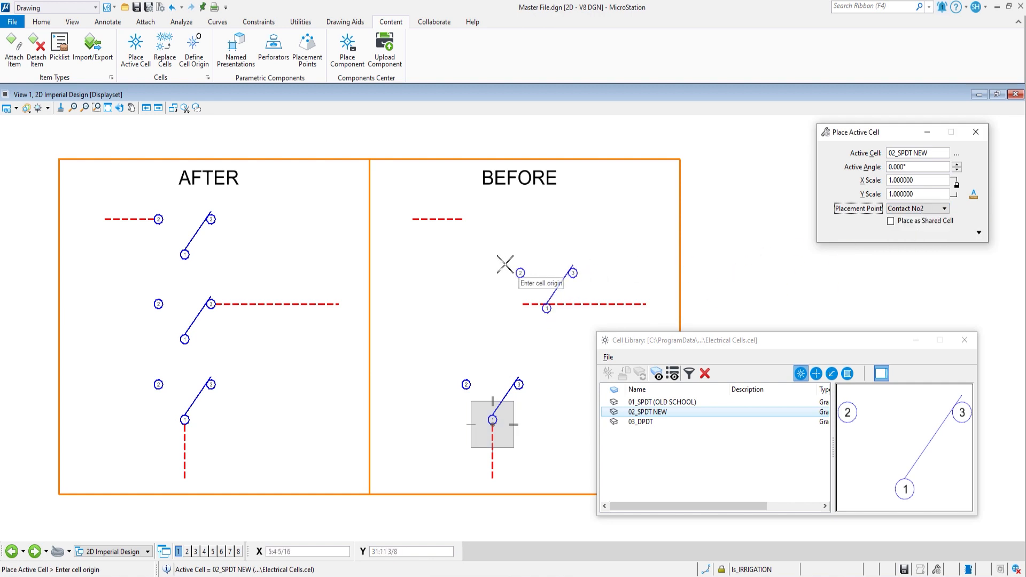
{"action": "mouse_move", "coordinate": [477, 240]}
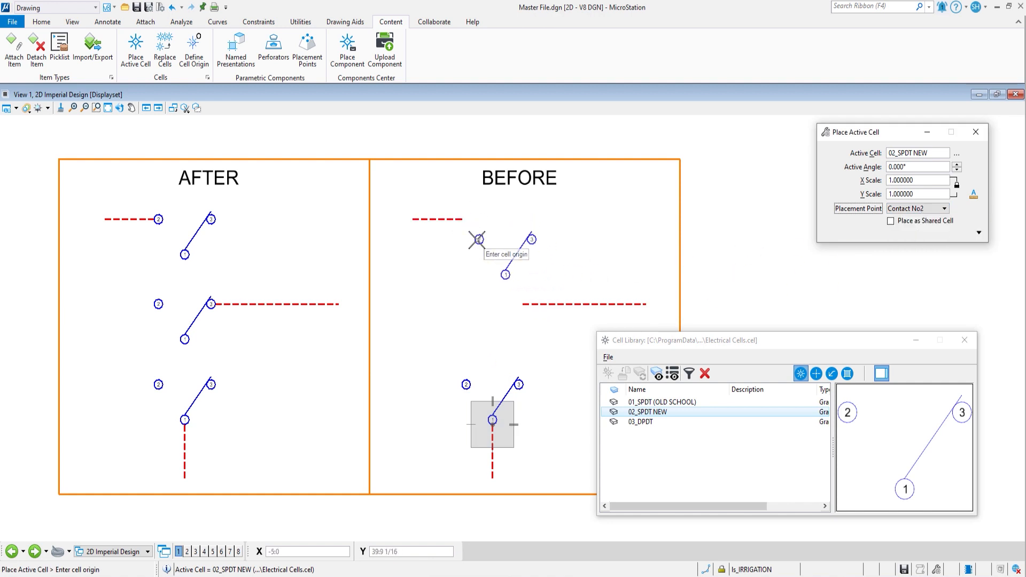
{"action": "mouse_move", "coordinate": [465, 219]}
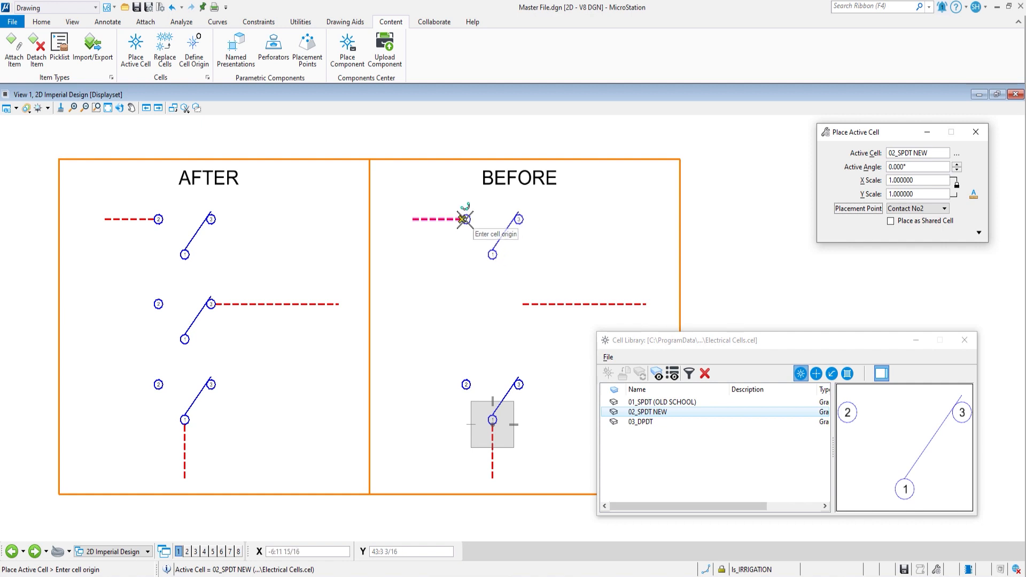
{"action": "left_click", "coordinate": [916, 209]}
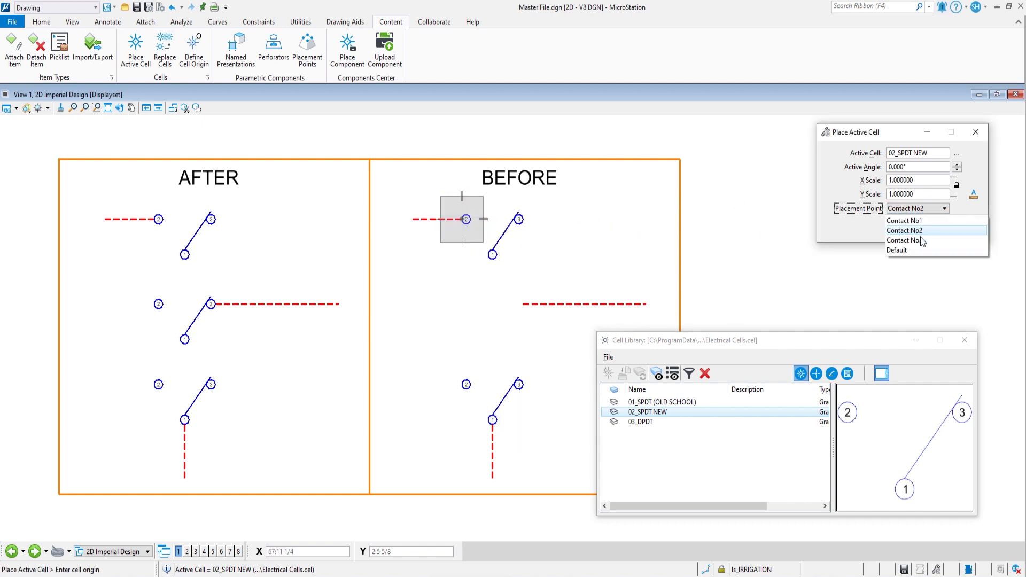
{"action": "left_click", "coordinate": [906, 240]}
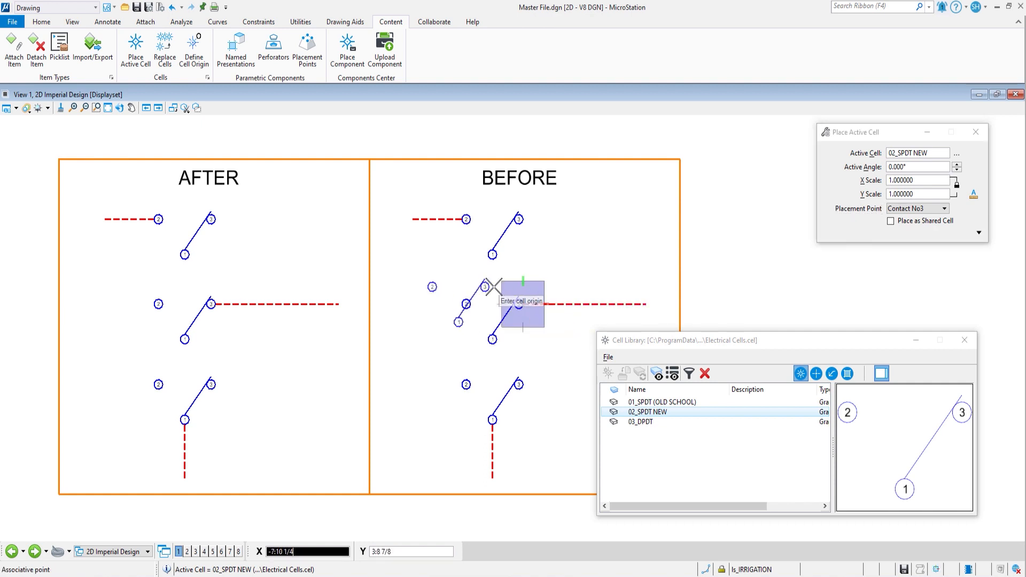
{"action": "mouse_move", "coordinate": [602, 228]}
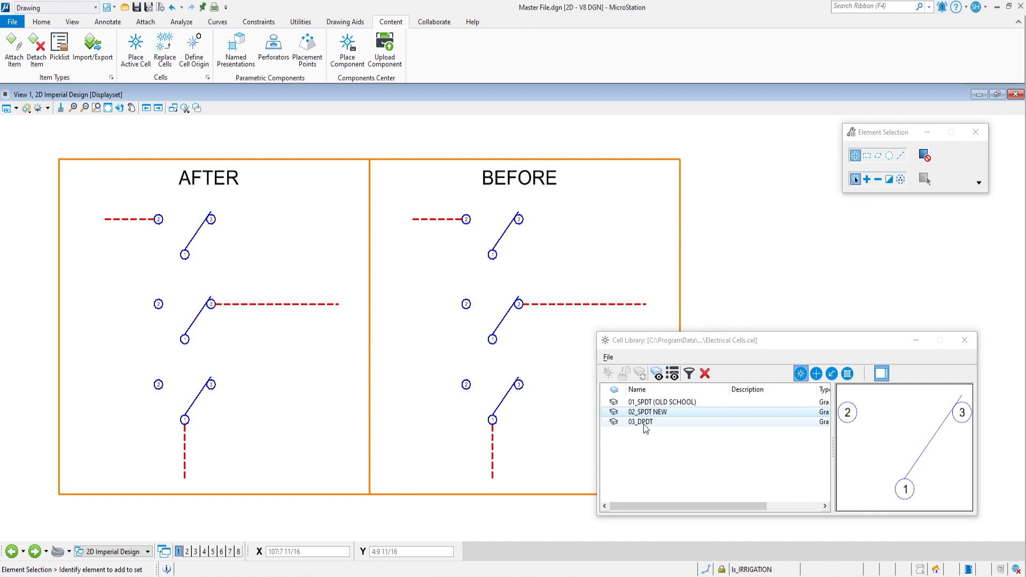
Select 03_DPDT in the library to preview it and bring up its context actions.
{"action": "left_click", "coordinate": [644, 421]}
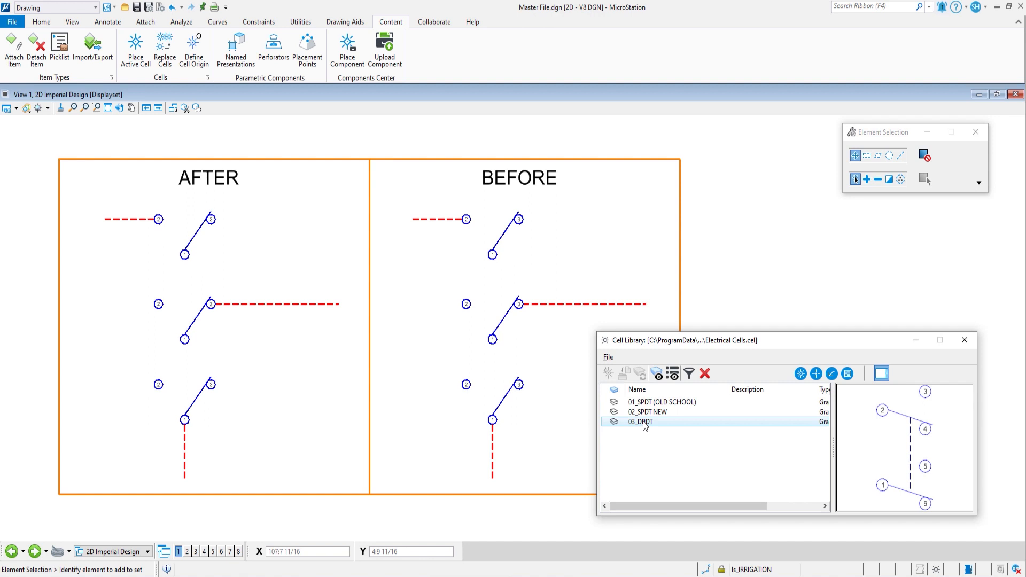
{"action": "right_click", "coordinate": [639, 421]}
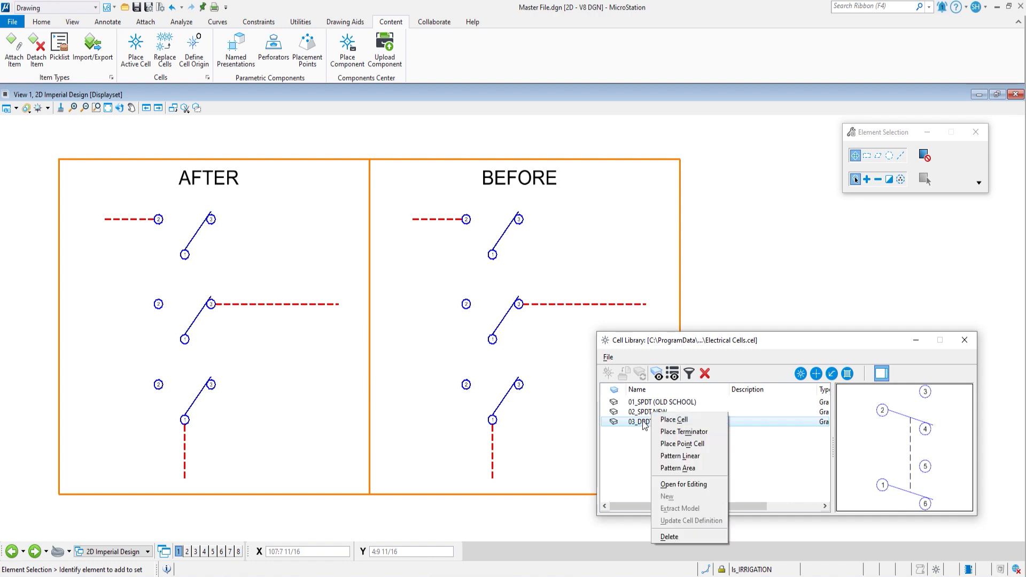
Open the 03_DPDT cell for editing and fit its geometry with contacts 1–6 in view.
{"action": "left_click", "coordinate": [683, 484]}
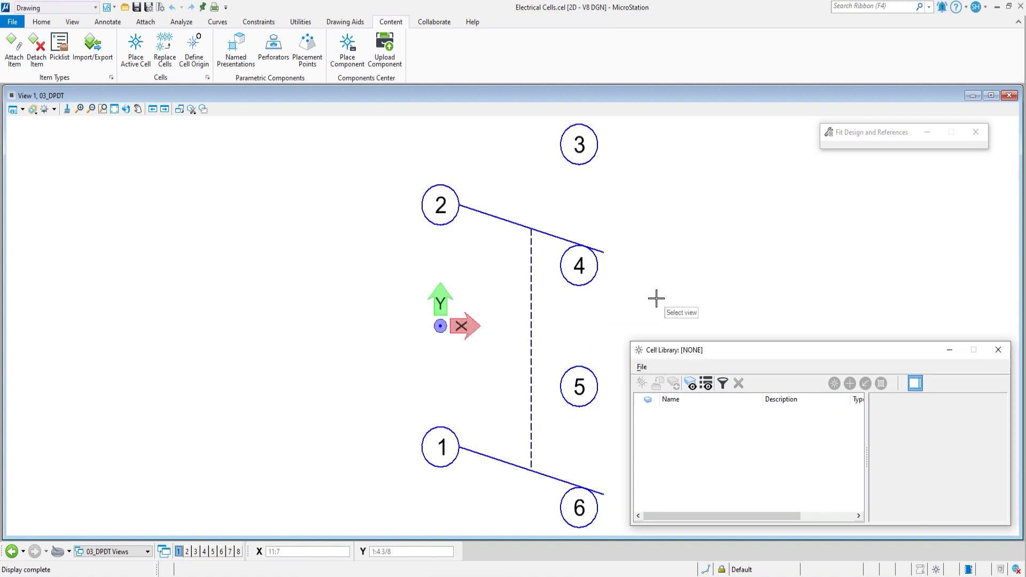
{"action": "mouse_move", "coordinate": [441, 327]}
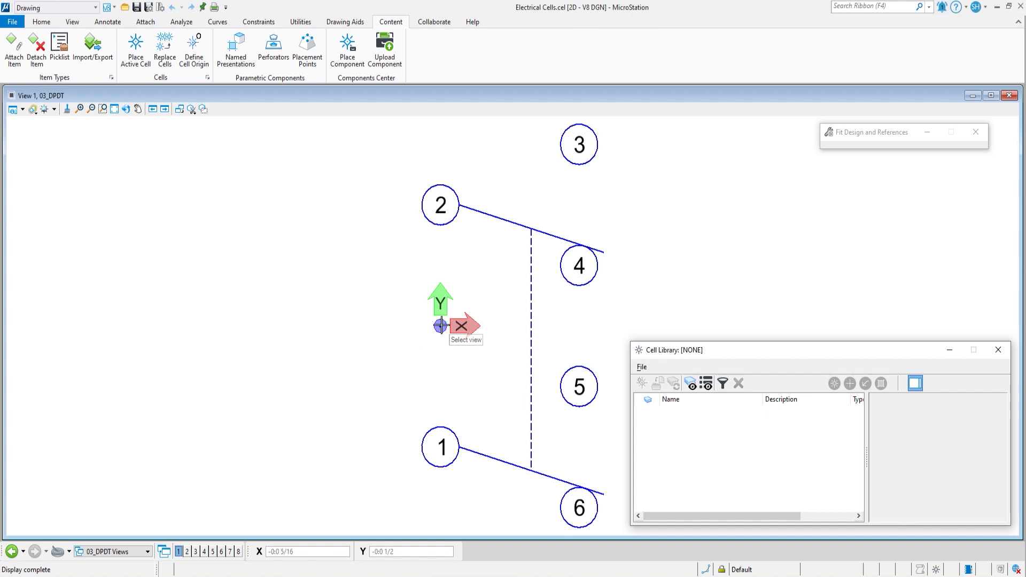
{"action": "left_click", "coordinate": [440, 327]}
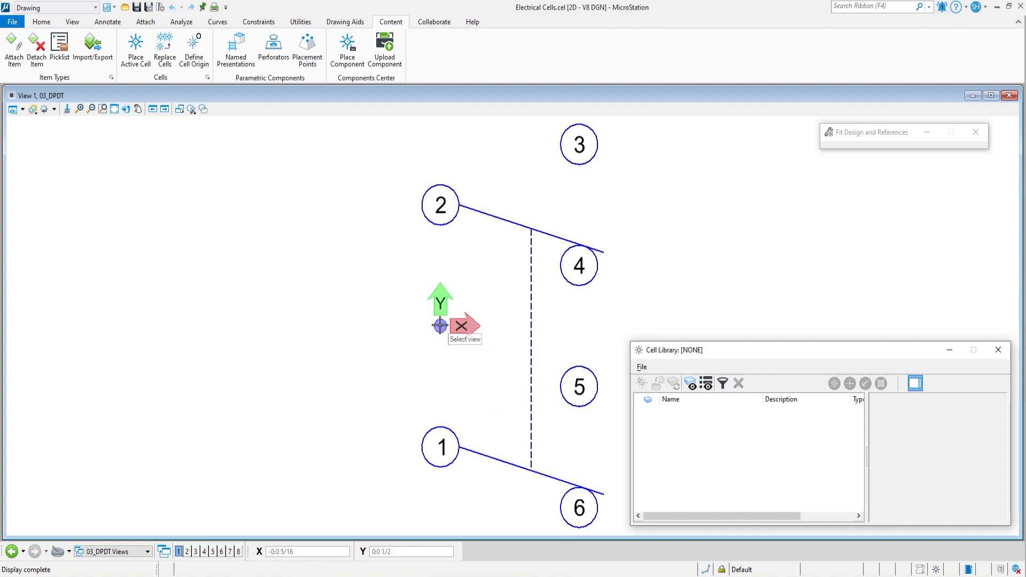
{"action": "left_click", "coordinate": [307, 48]}
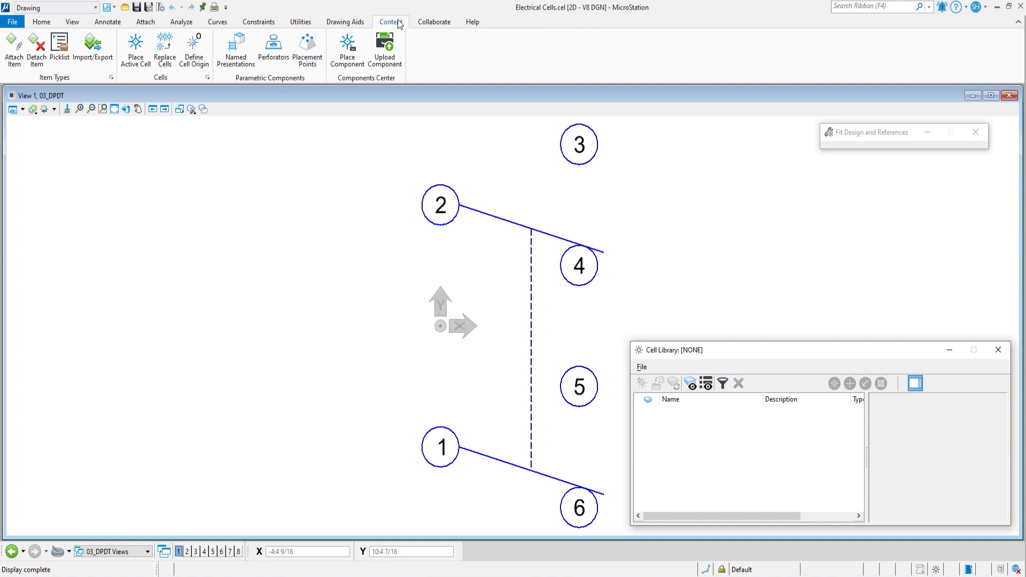
Add a placement point named Contact01 at the left edge of circle 1.
{"action": "left_click", "coordinate": [307, 48]}
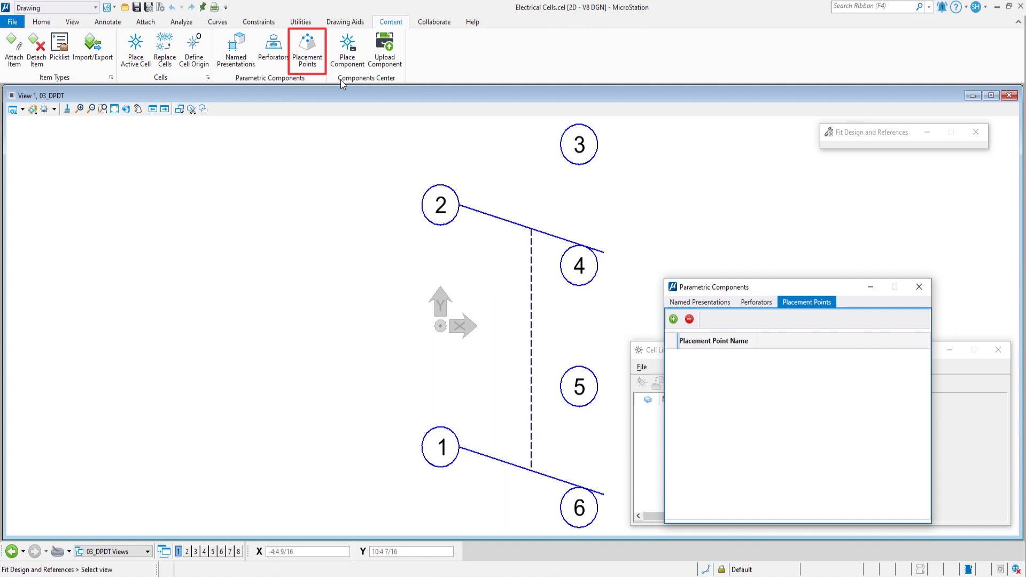
{"action": "mouse_move", "coordinate": [742, 300]}
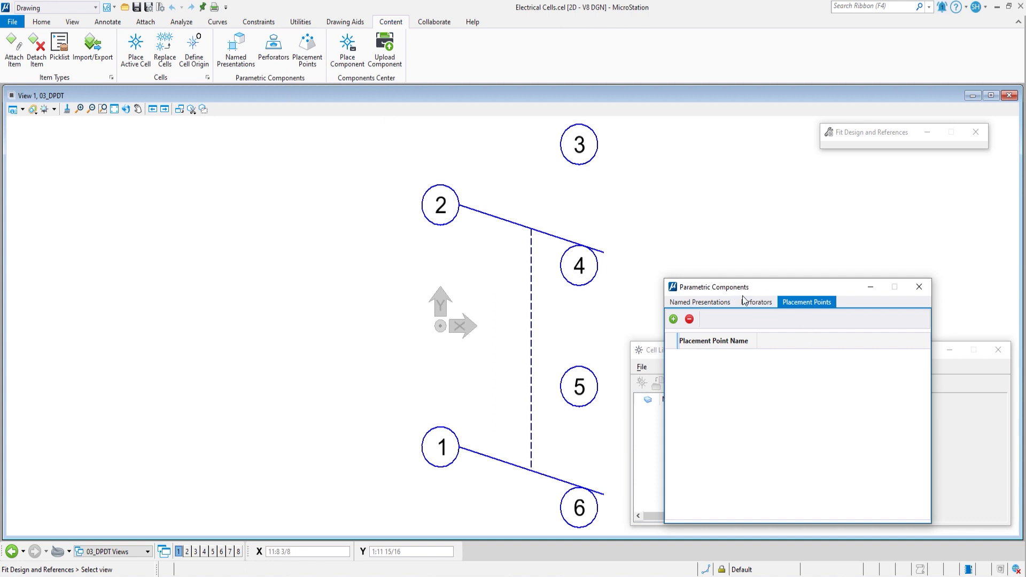
{"action": "mouse_move", "coordinate": [689, 320]}
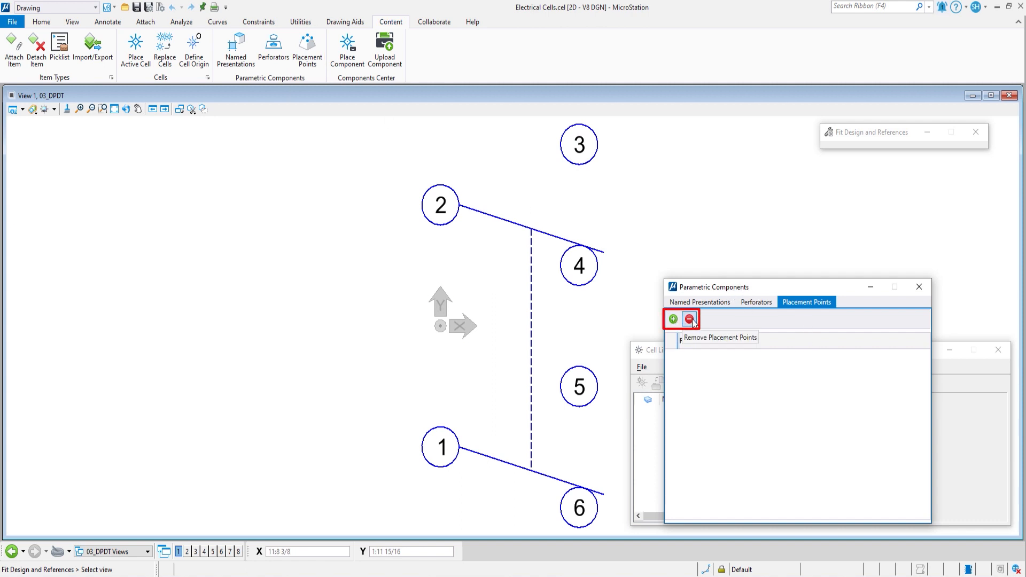
{"action": "left_click", "coordinate": [673, 319]}
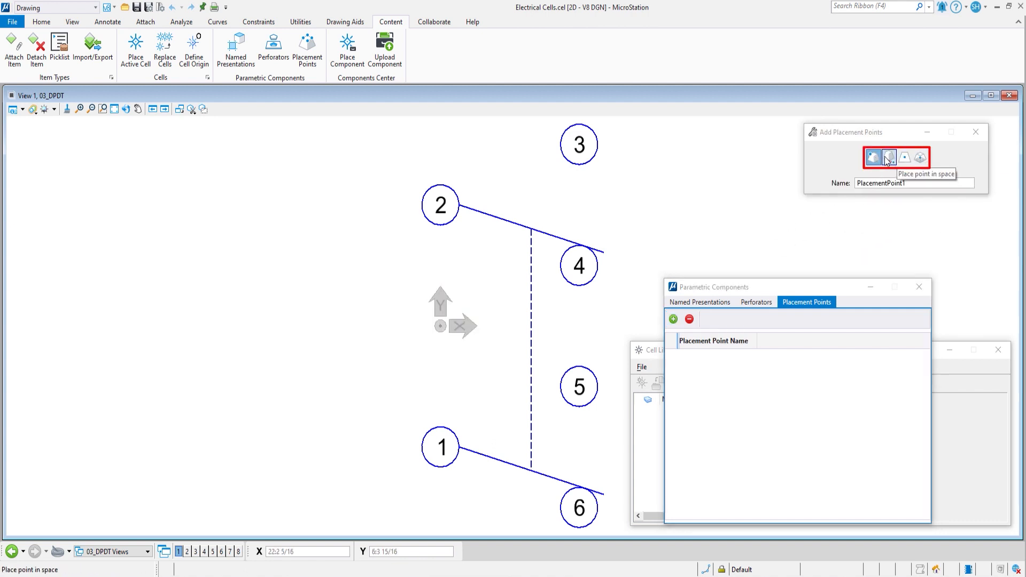
{"action": "mouse_move", "coordinate": [873, 157]}
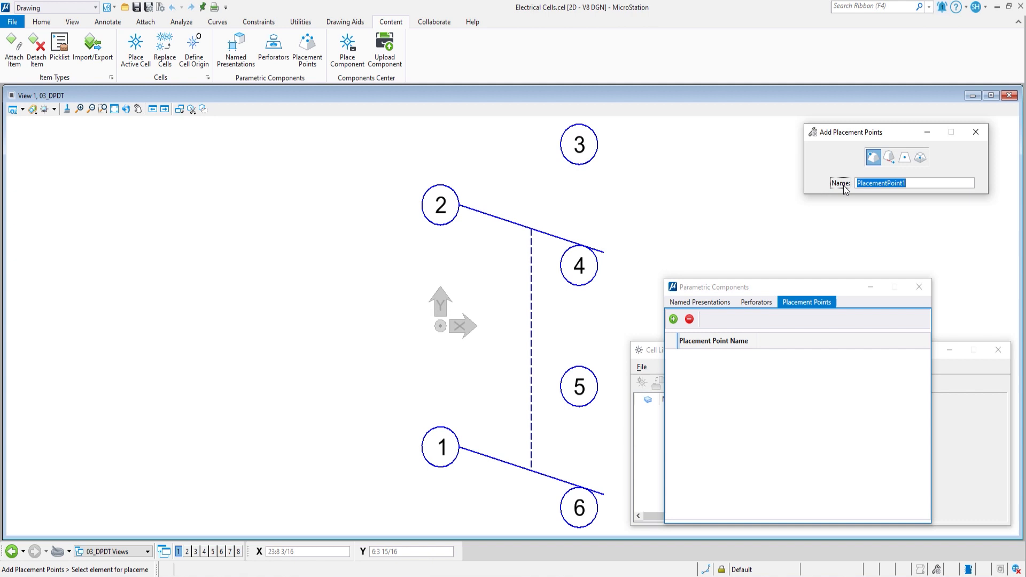
{"action": "type", "text": "Contact01"}
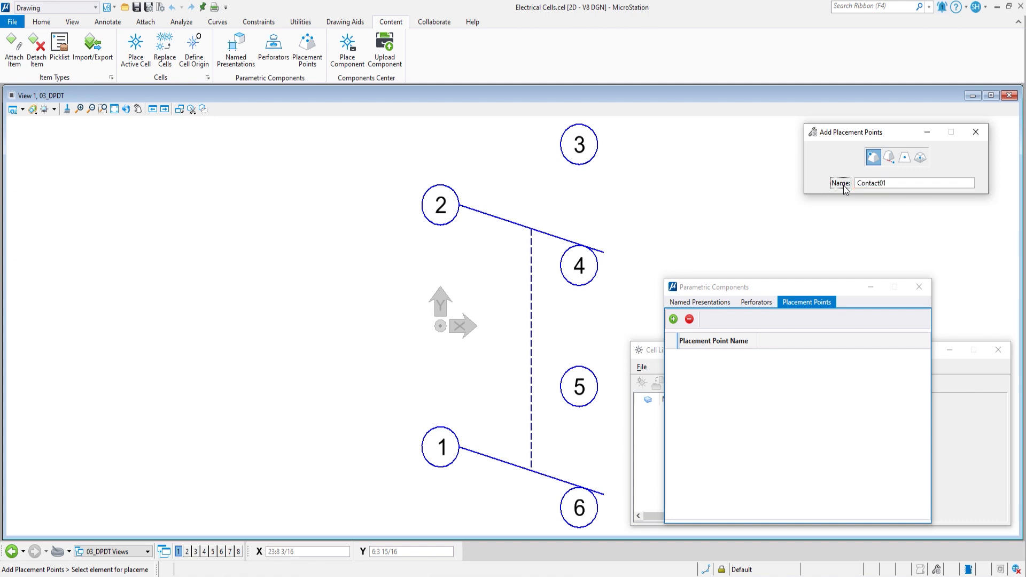
{"action": "mouse_move", "coordinate": [419, 393]}
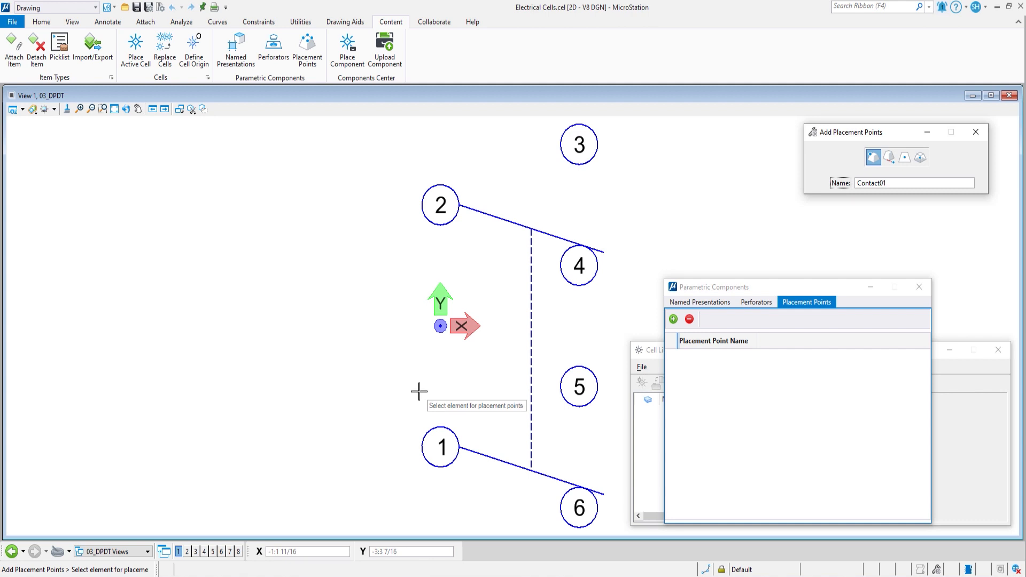
{"action": "mouse_move", "coordinate": [424, 448]}
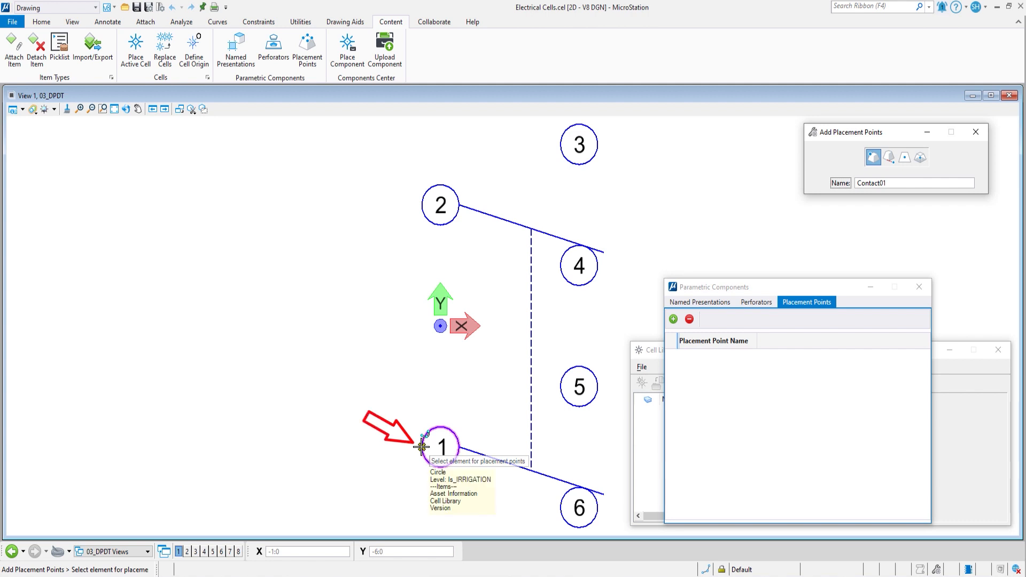
{"action": "left_click", "coordinate": [439, 447]}
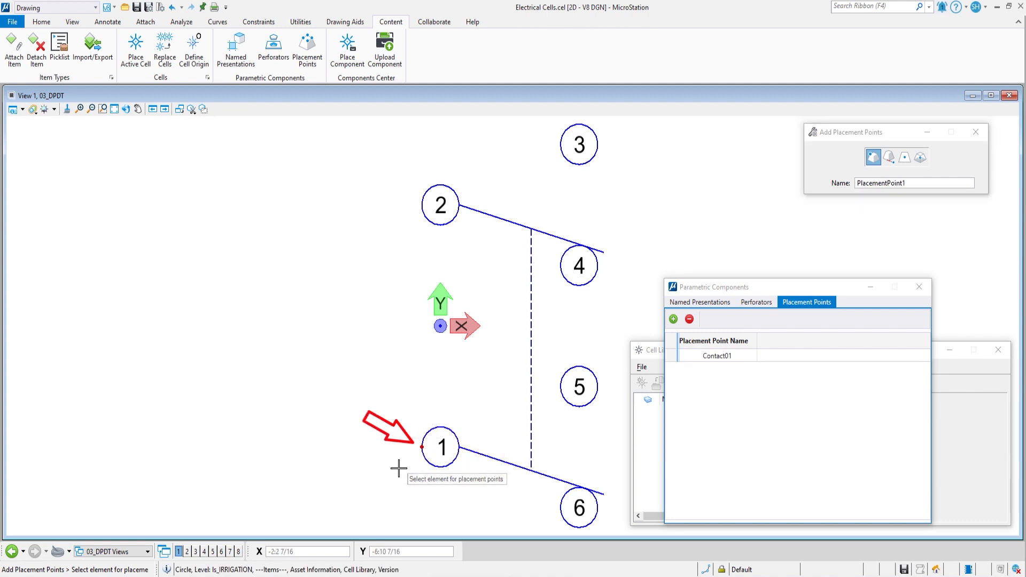
{"action": "mouse_move", "coordinate": [397, 482]}
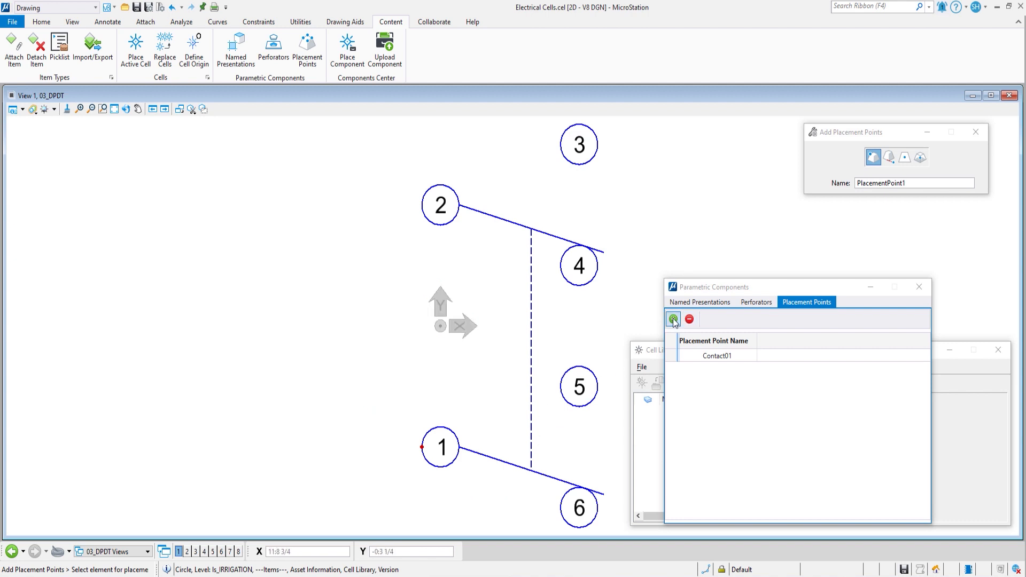
Add a second placement point named Contact02 at the left edge of circle 2.
{"action": "triple_click", "coordinate": [914, 183]}
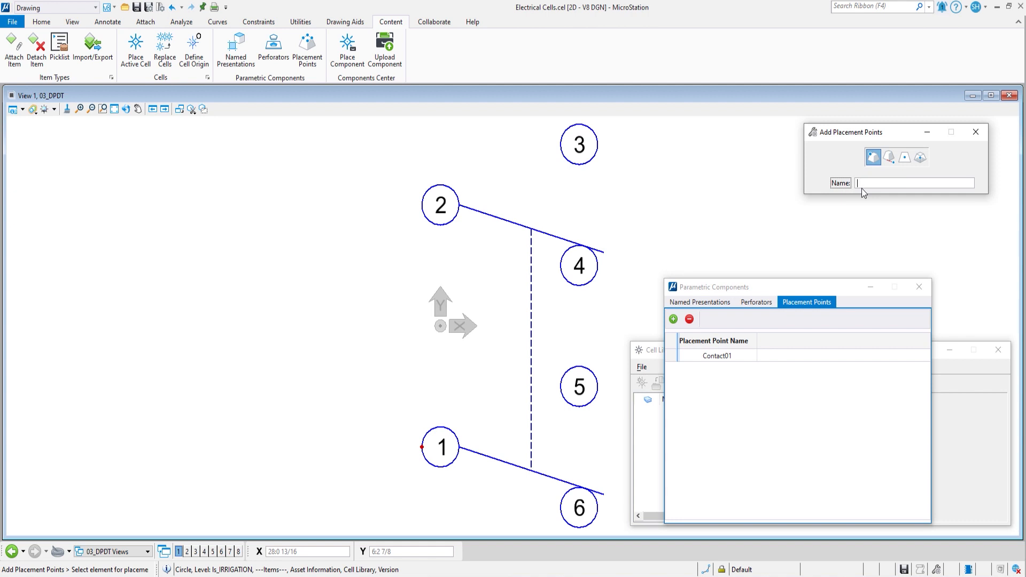
{"action": "type", "text": "Contact02"}
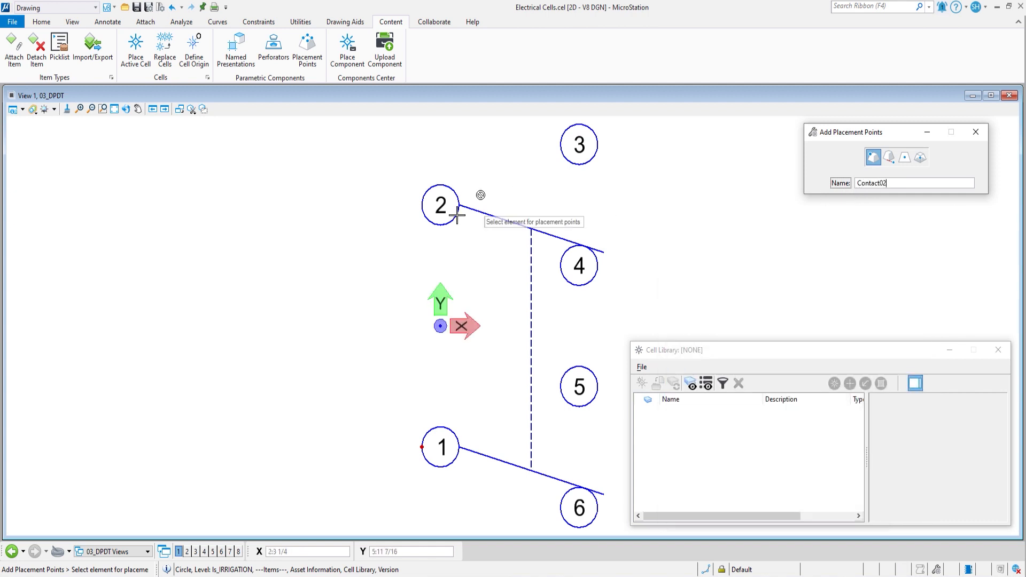
{"action": "left_click", "coordinate": [429, 205]}
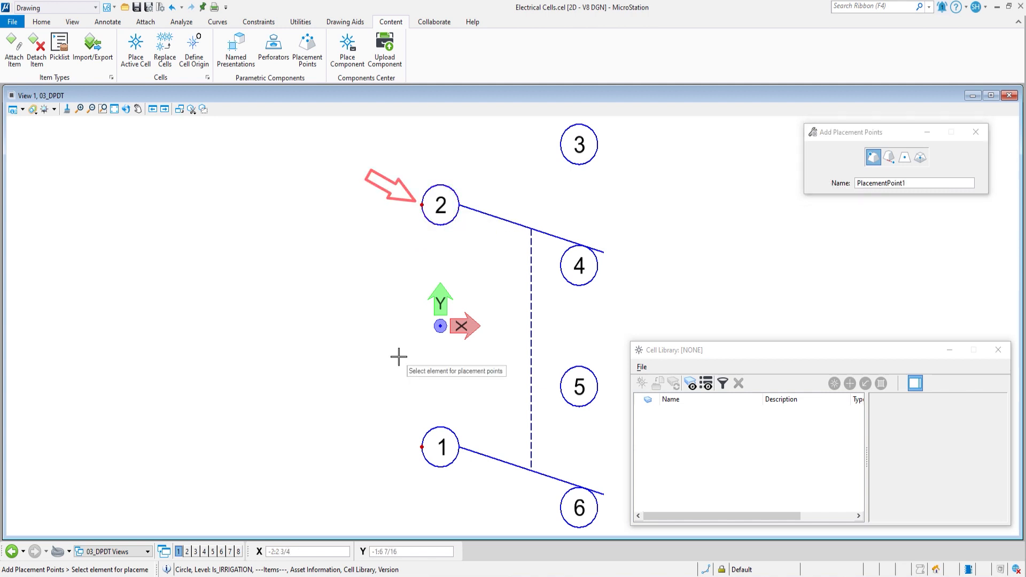
{"action": "mouse_move", "coordinate": [404, 298]}
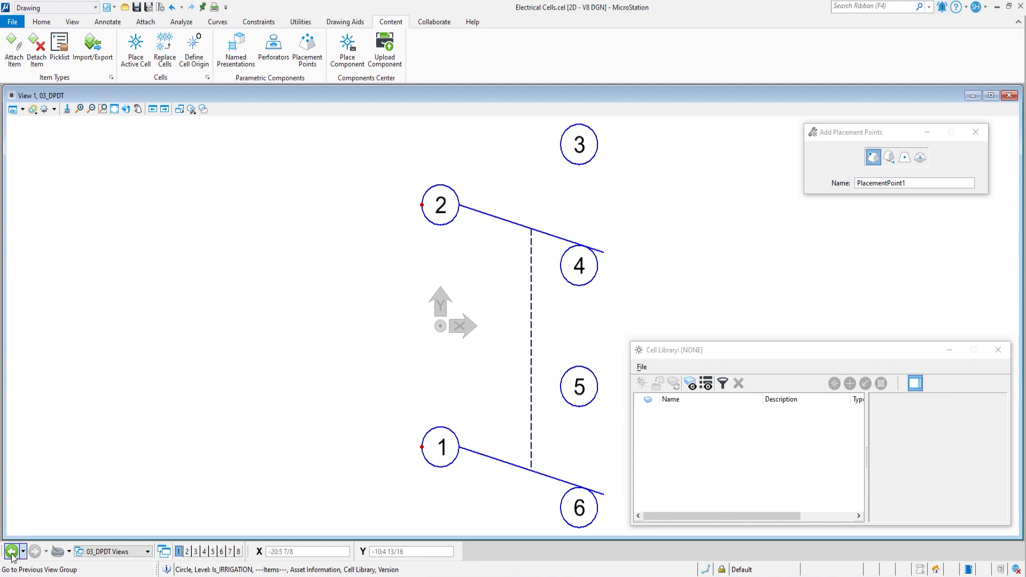
Return to the Master File drawing via the previous view group.
{"action": "left_click", "coordinate": [10, 551]}
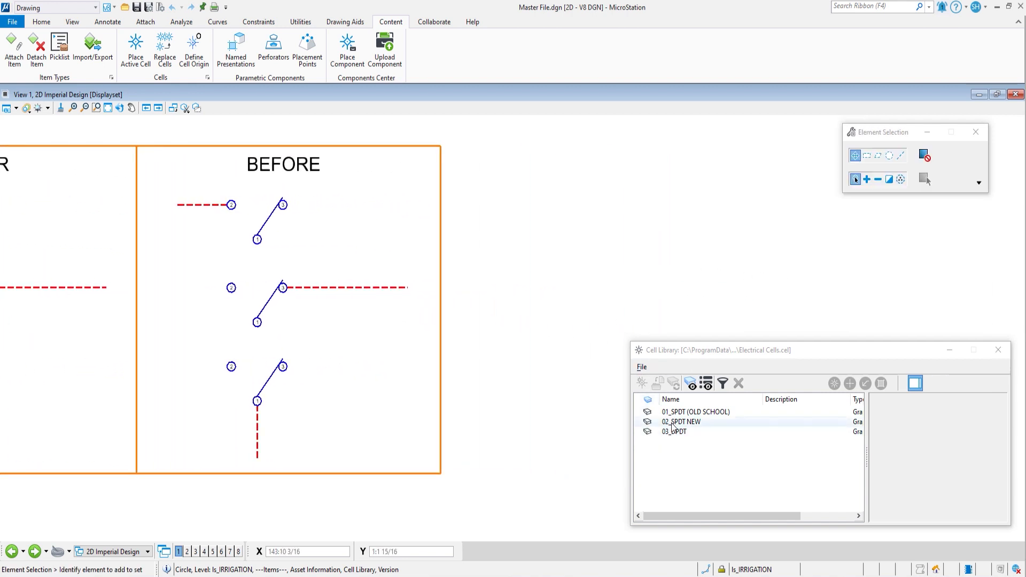
{"action": "mouse_move", "coordinate": [480, 444]}
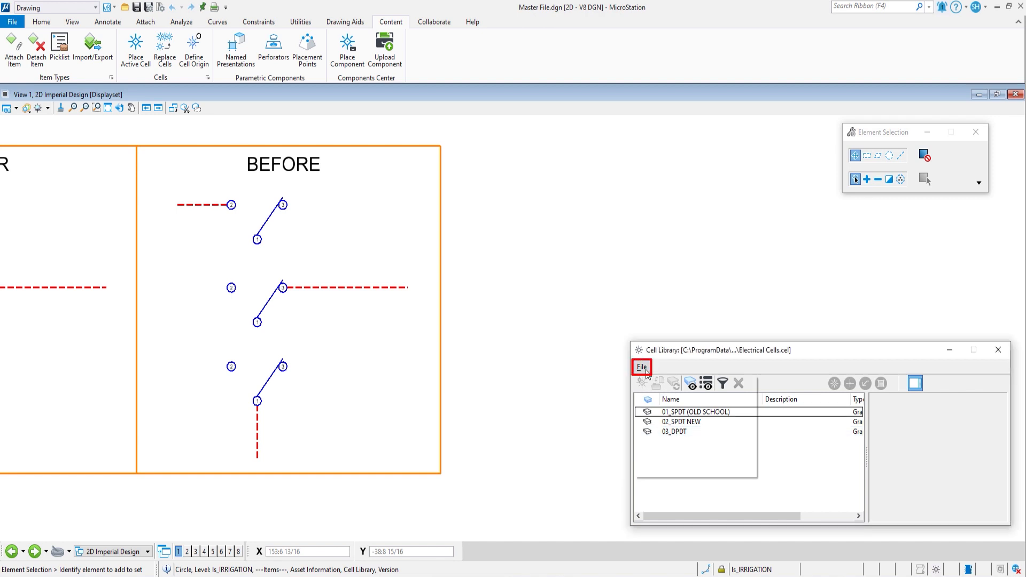
Compress the cell library and make 03_DPDT the active cell for placement.
{"action": "left_click", "coordinate": [641, 367]}
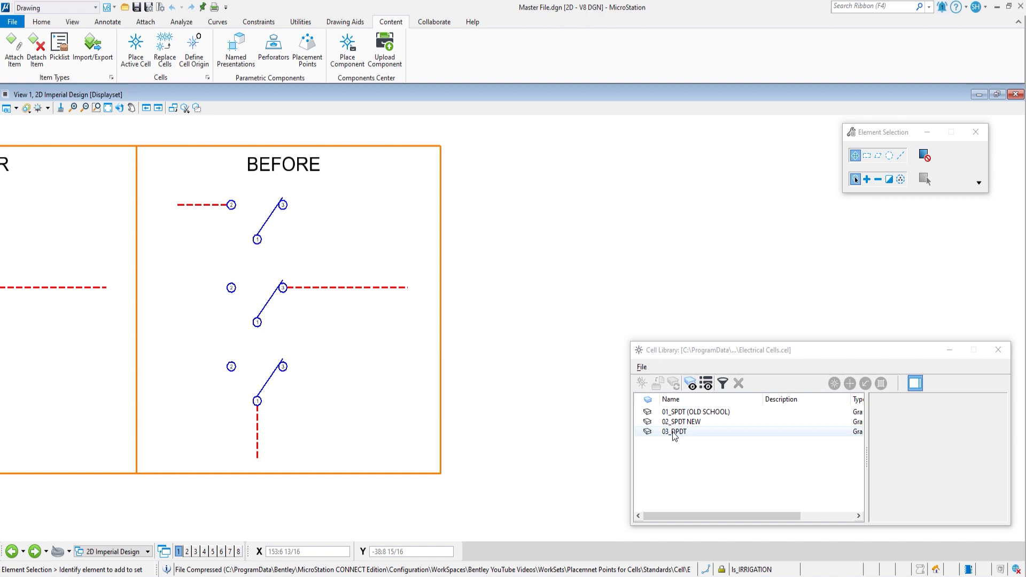
{"action": "double_click", "coordinate": [674, 431]}
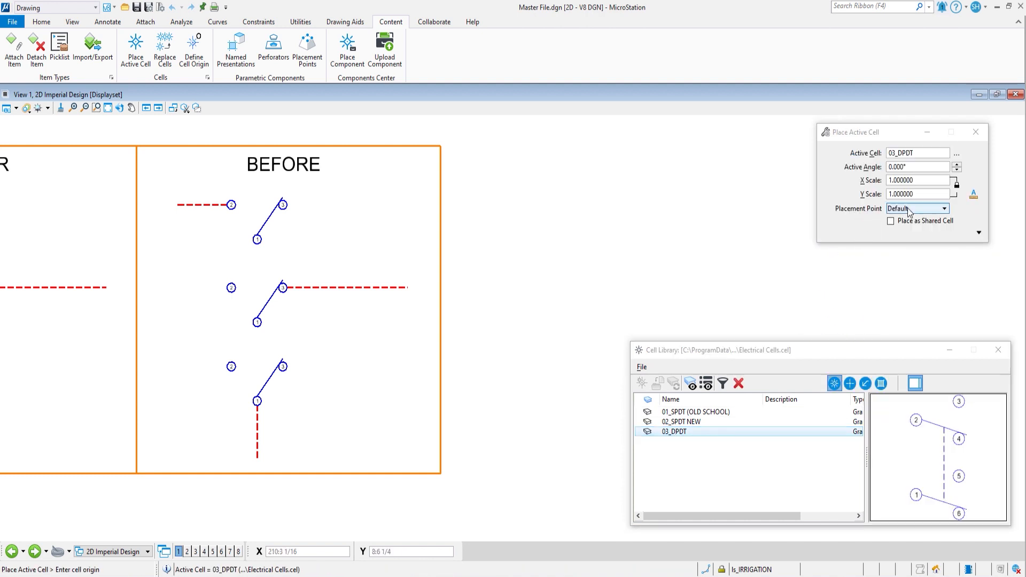
Place the 03_DPDT cell anchored at Contact01, then choose Contact02 as the placement point.
{"action": "left_click", "coordinate": [944, 208]}
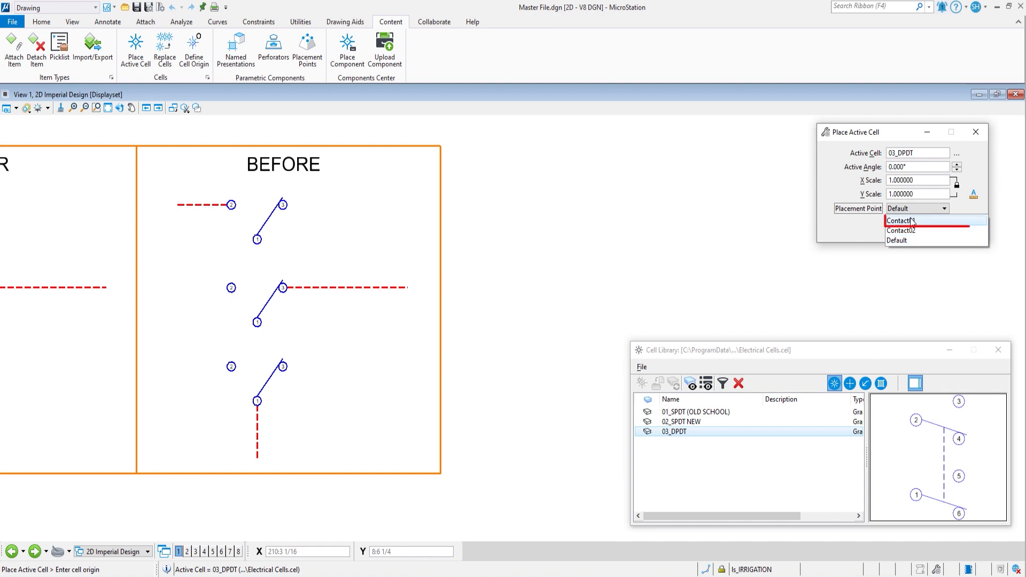
{"action": "left_click", "coordinate": [900, 220]}
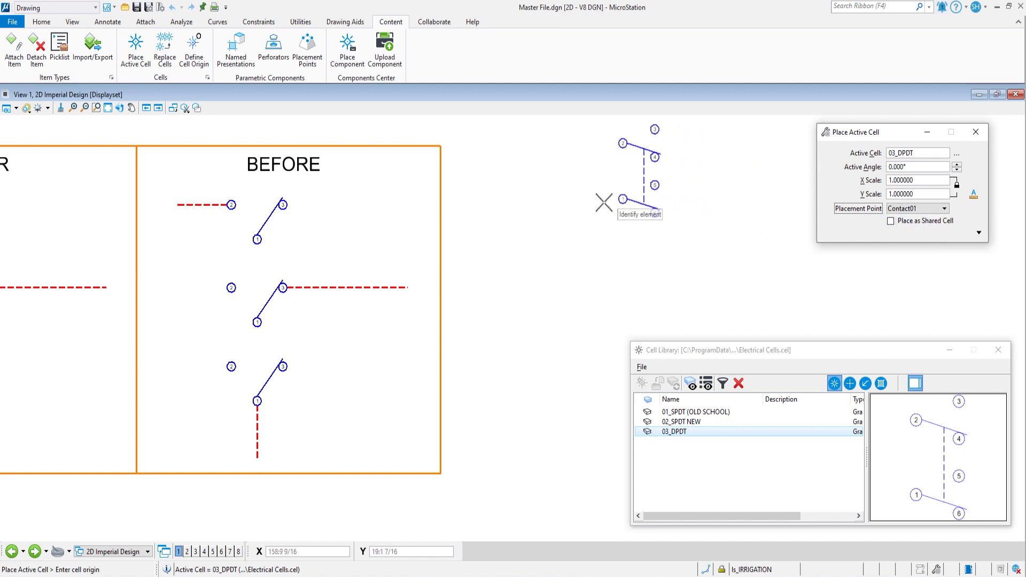
{"action": "mouse_move", "coordinate": [558, 250]}
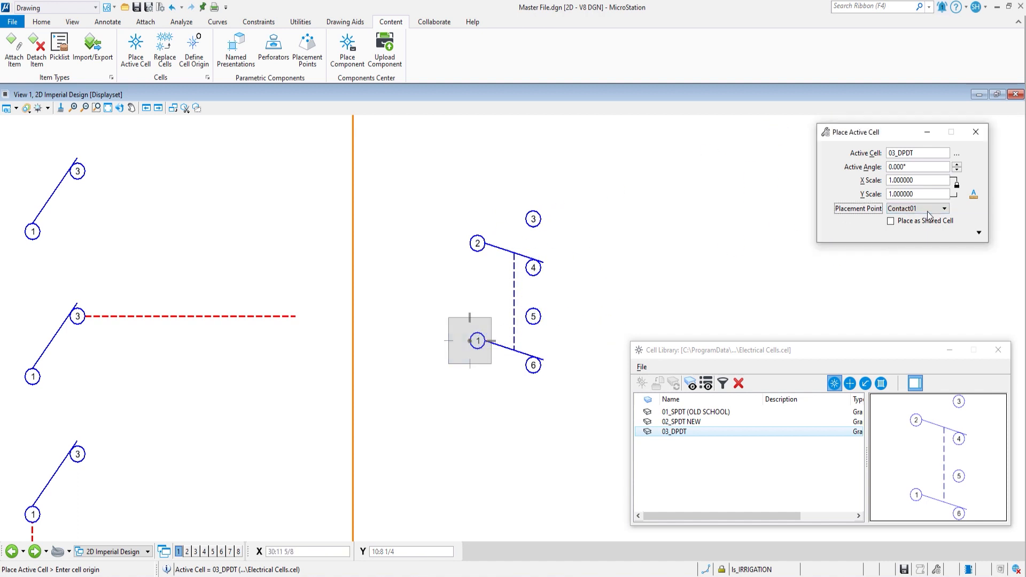
{"action": "left_click", "coordinate": [943, 208]}
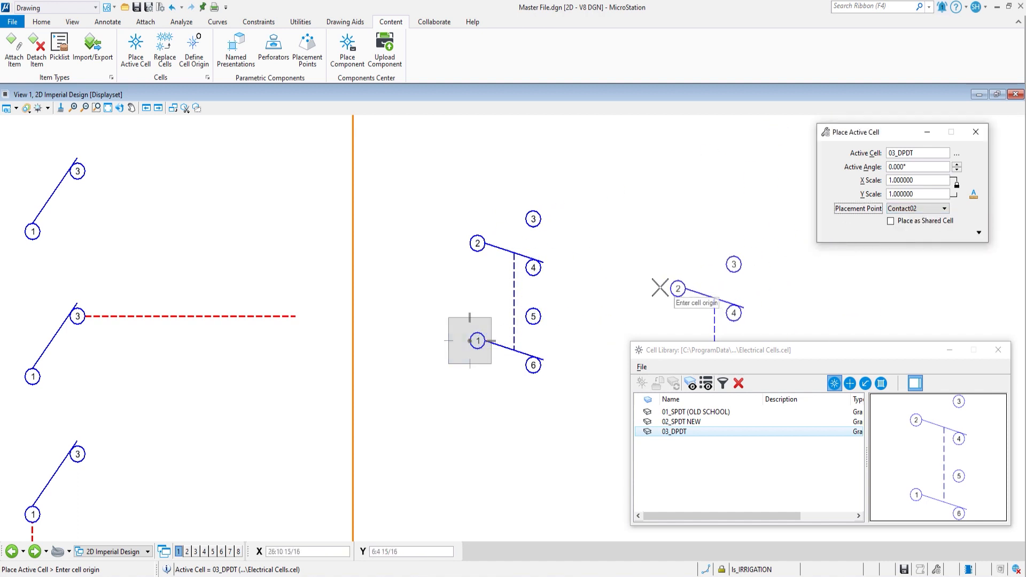